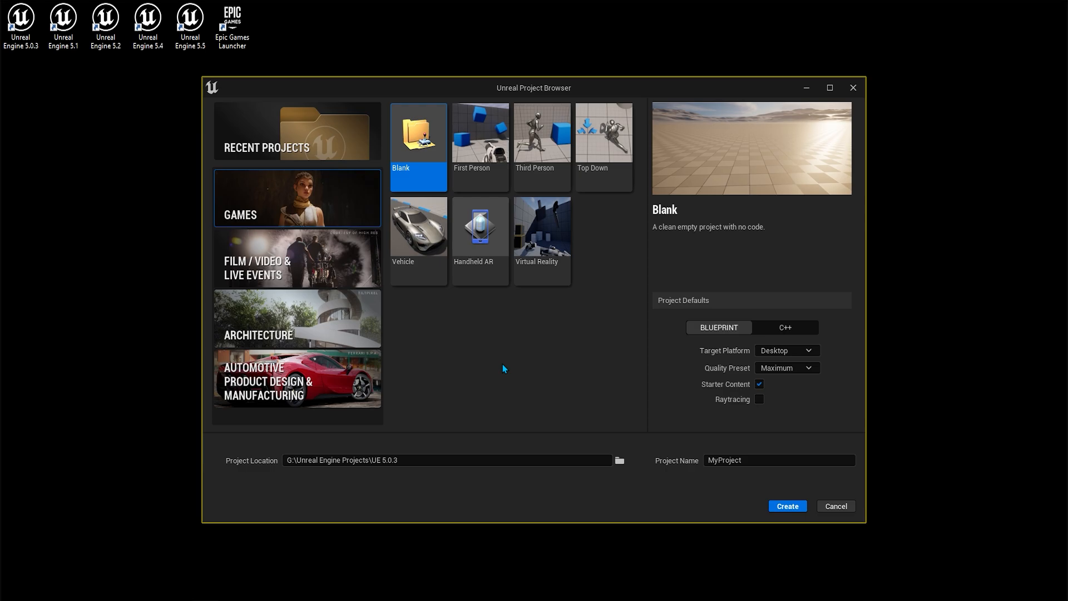
{"action": "mouse_move", "coordinate": [485, 359]}
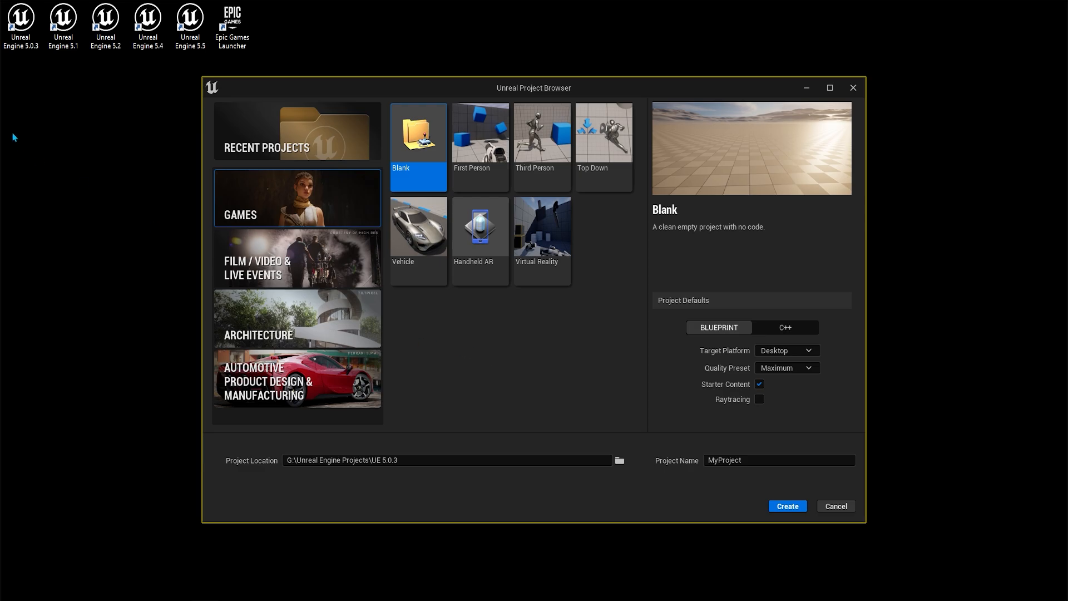
{"action": "mouse_move", "coordinate": [15, 66]}
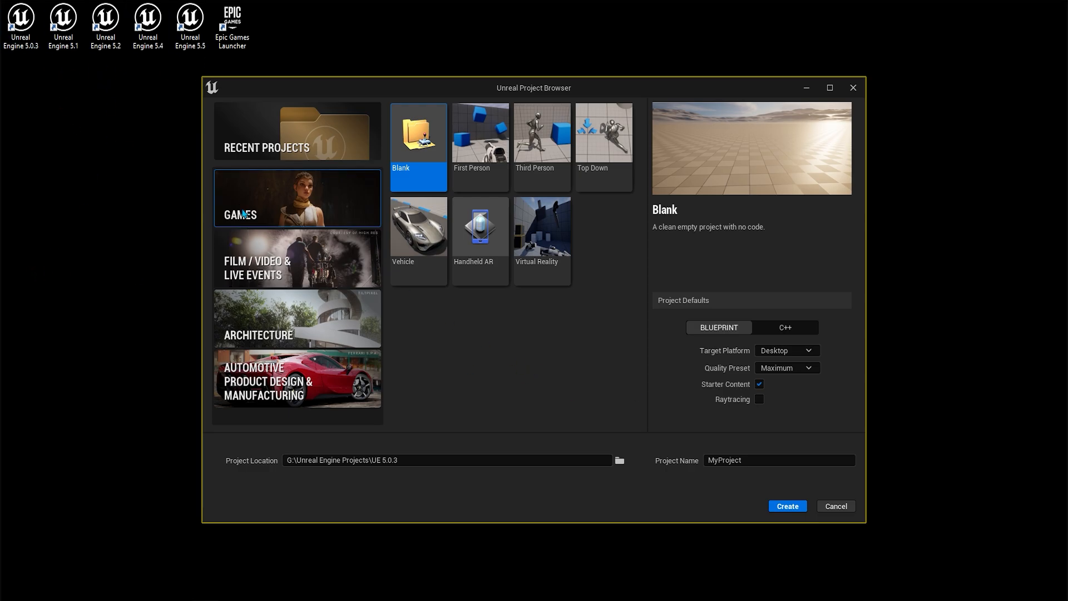
Step: Create a First Person Blueprint project named FPS_Tutorial
{"action": "left_click", "coordinate": [480, 132]}
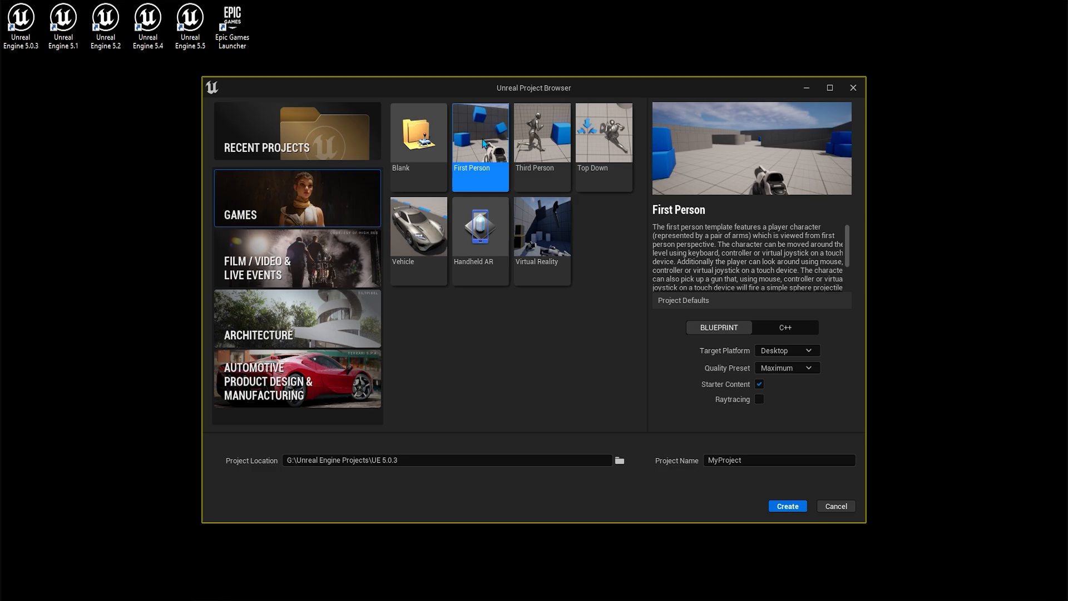
{"action": "mouse_move", "coordinate": [483, 157]}
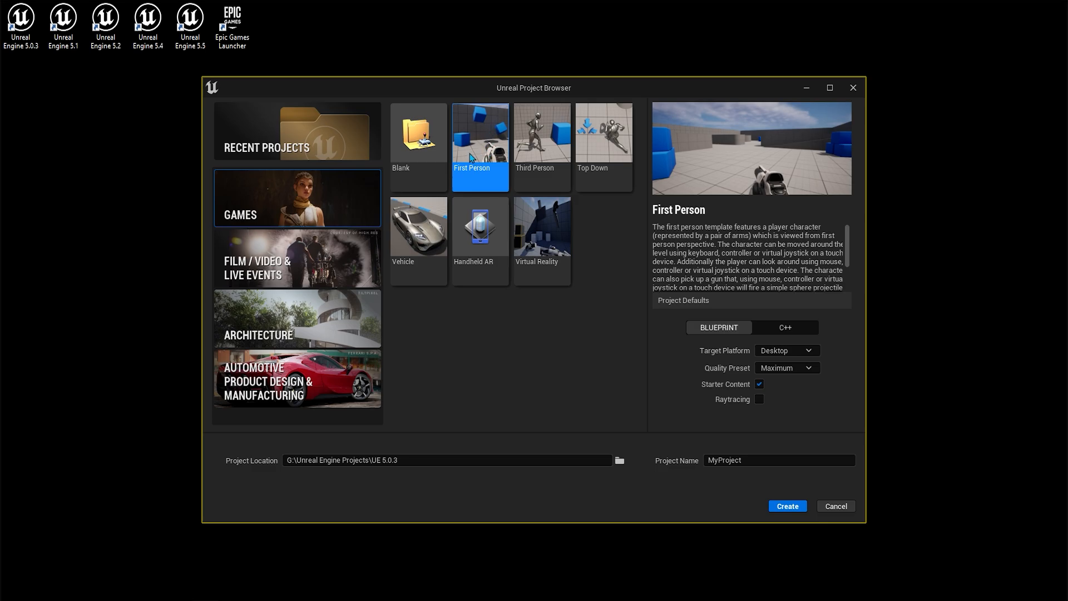
{"action": "mouse_move", "coordinate": [611, 340]}
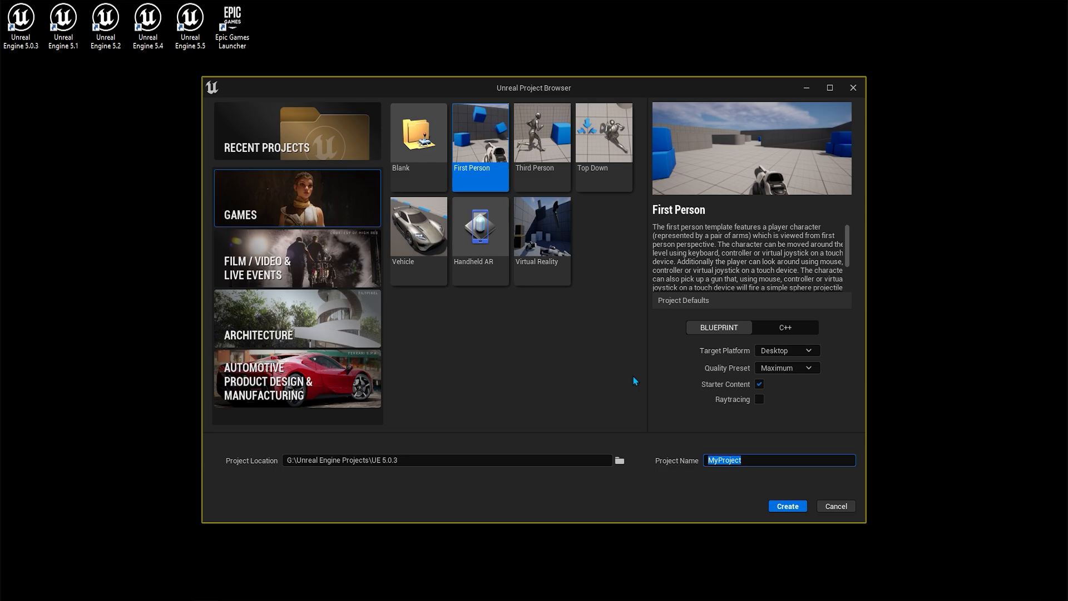
{"action": "type", "text": "FPS_Tutorial"}
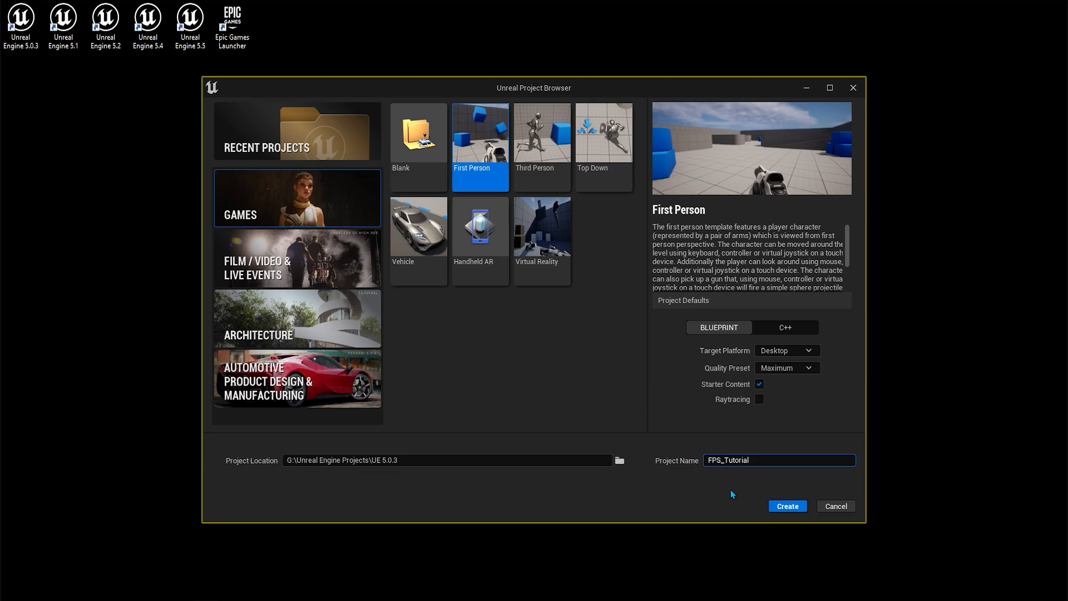
{"action": "left_click", "coordinate": [786, 506]}
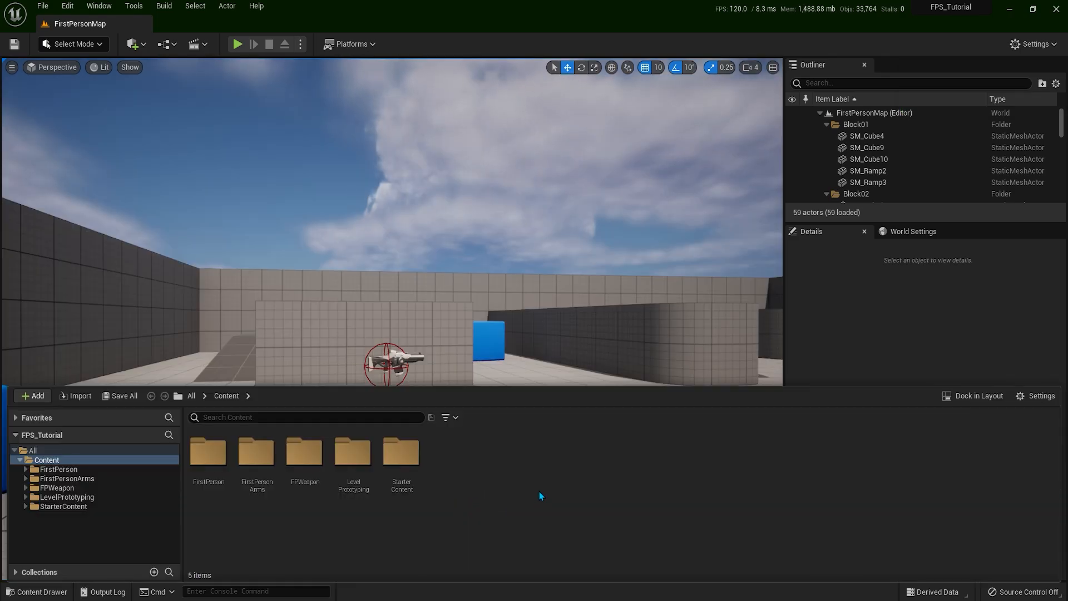
Step: Create a _Main folder in Content and move BP_FirstPersonCharacter into it
{"action": "left_click", "coordinate": [33, 395]}
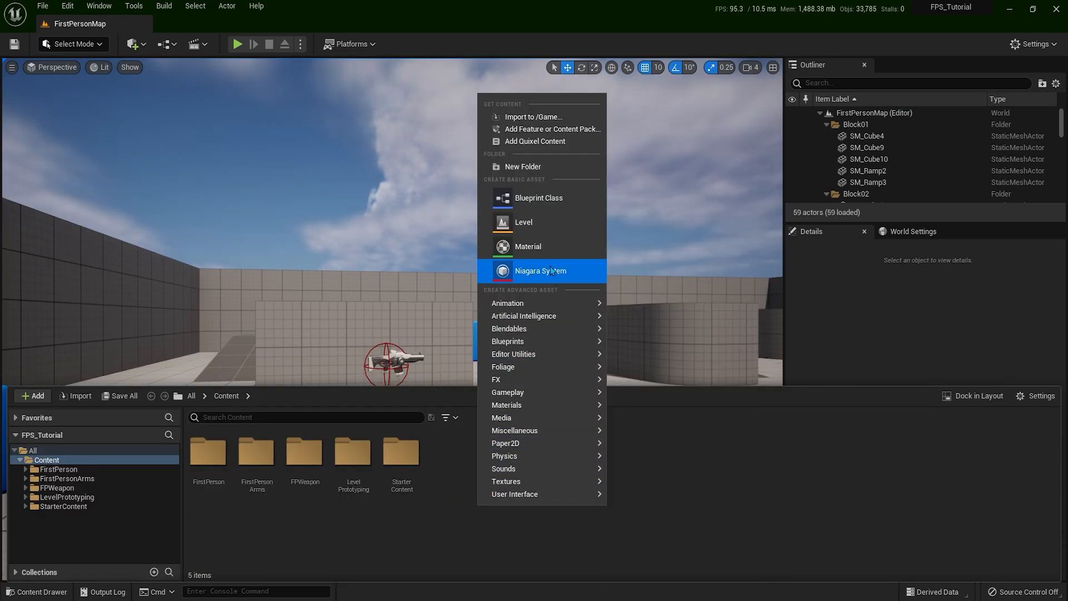
{"action": "mouse_move", "coordinate": [523, 166]}
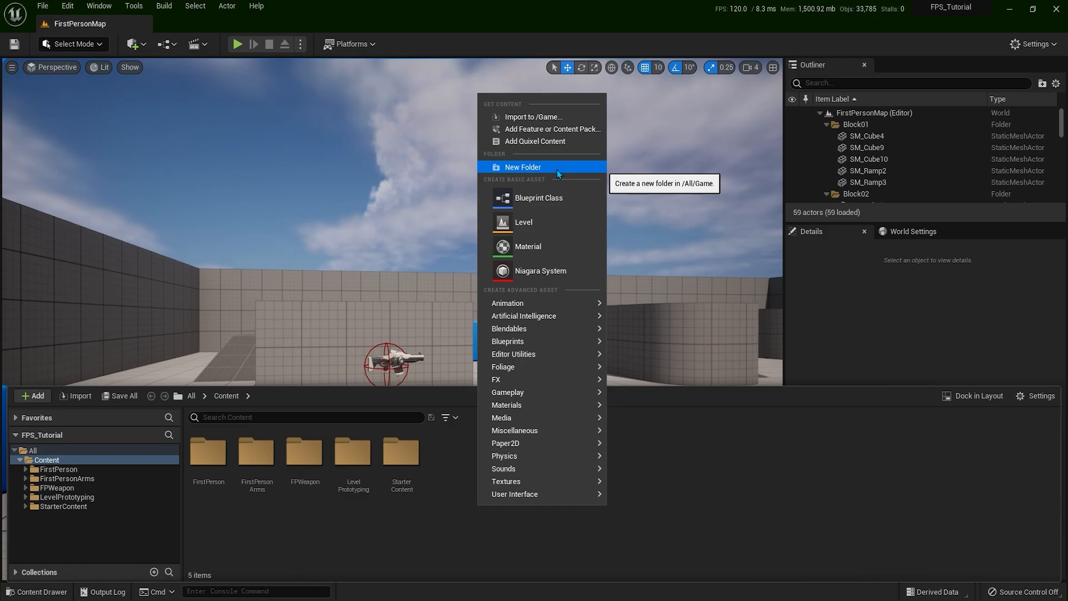
{"action": "left_click", "coordinate": [523, 167]}
{"action": "type", "text": "_Main"}
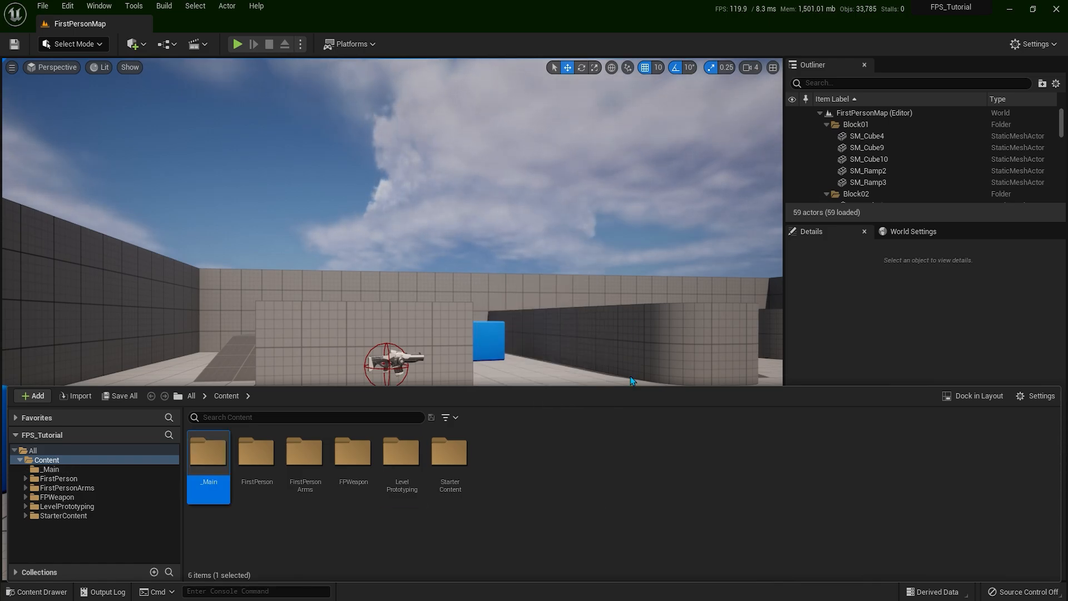
{"action": "mouse_move", "coordinate": [207, 470]}
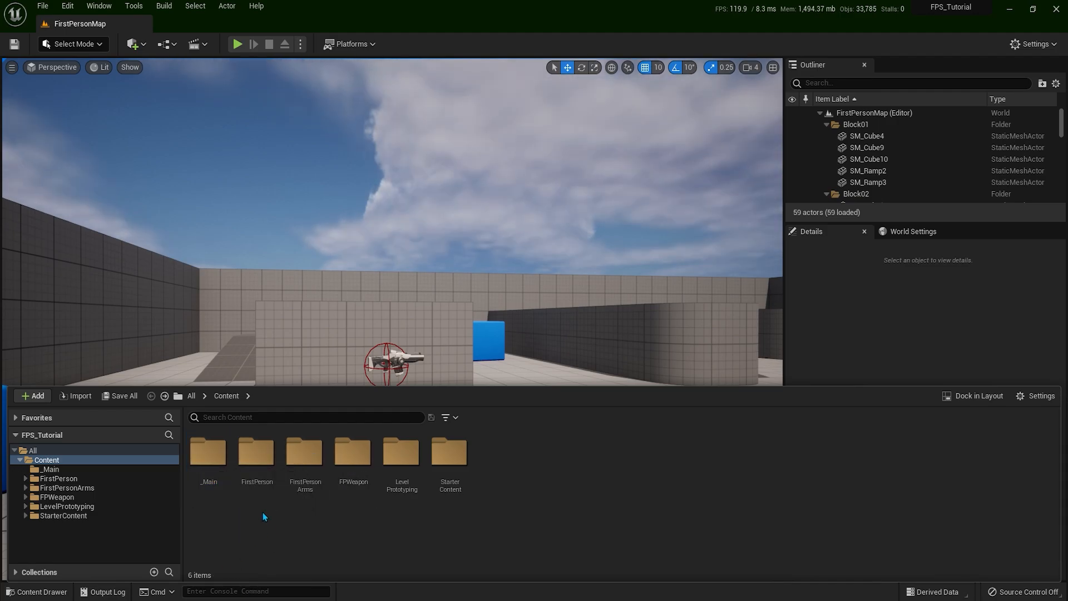
{"action": "double_click", "coordinate": [256, 451]}
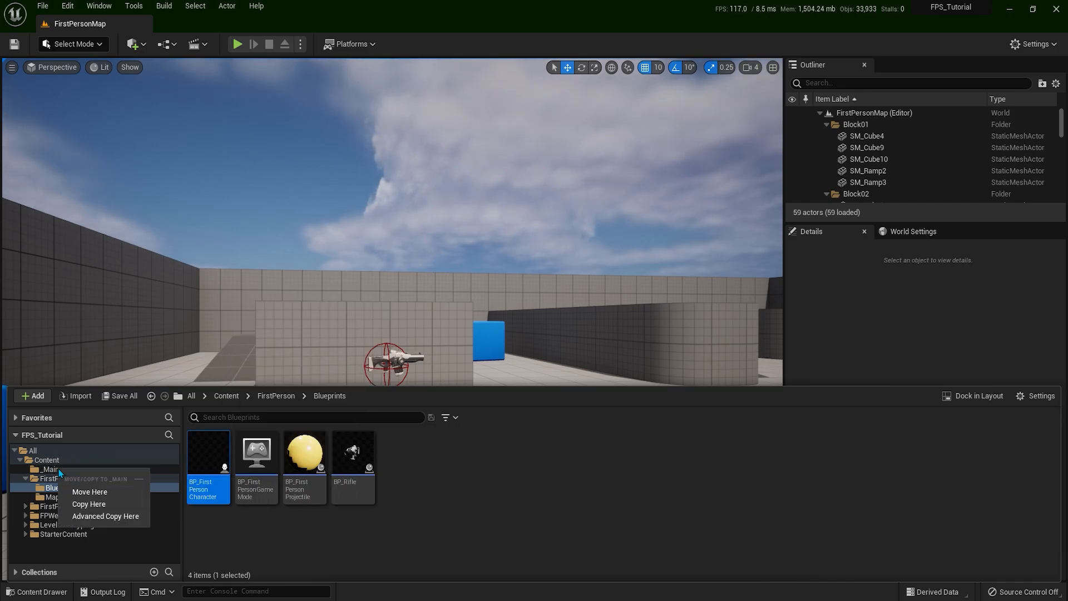
{"action": "left_click", "coordinate": [89, 491]}
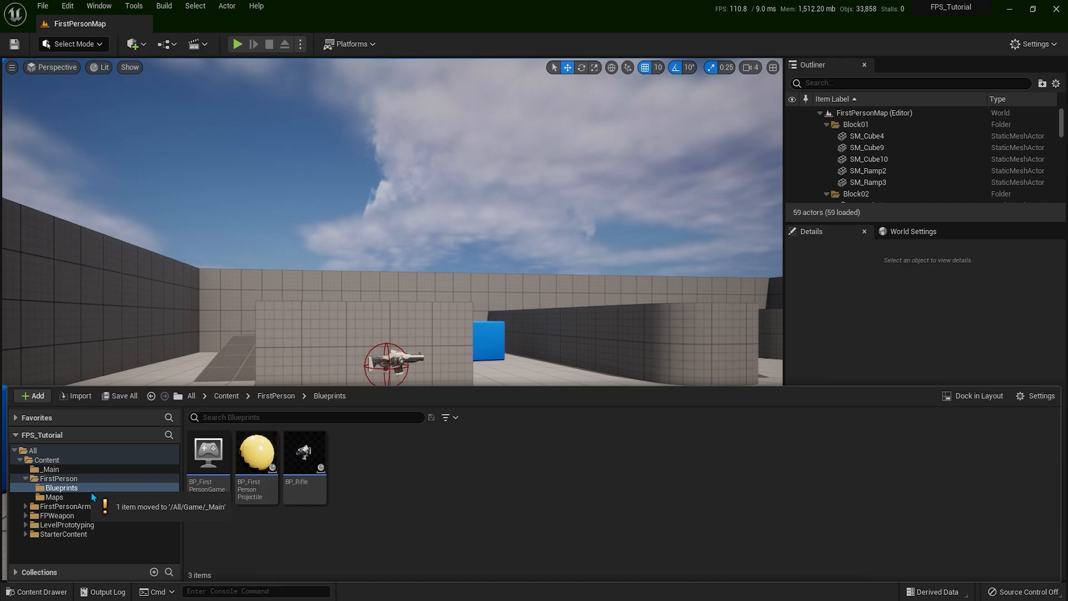
{"action": "mouse_move", "coordinate": [256, 453]}
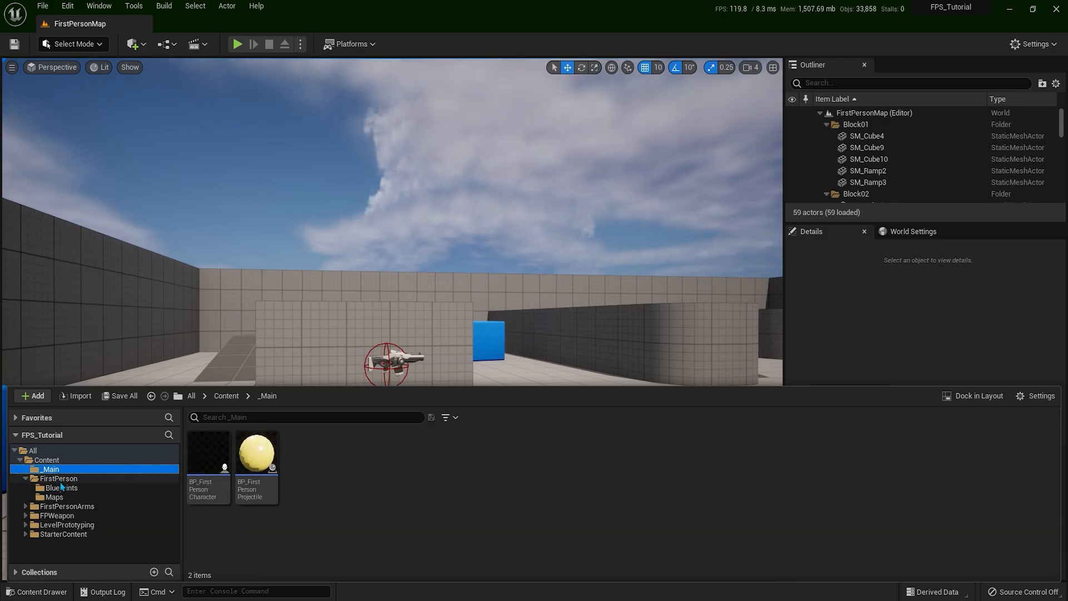
{"action": "mouse_move", "coordinate": [208, 453]}
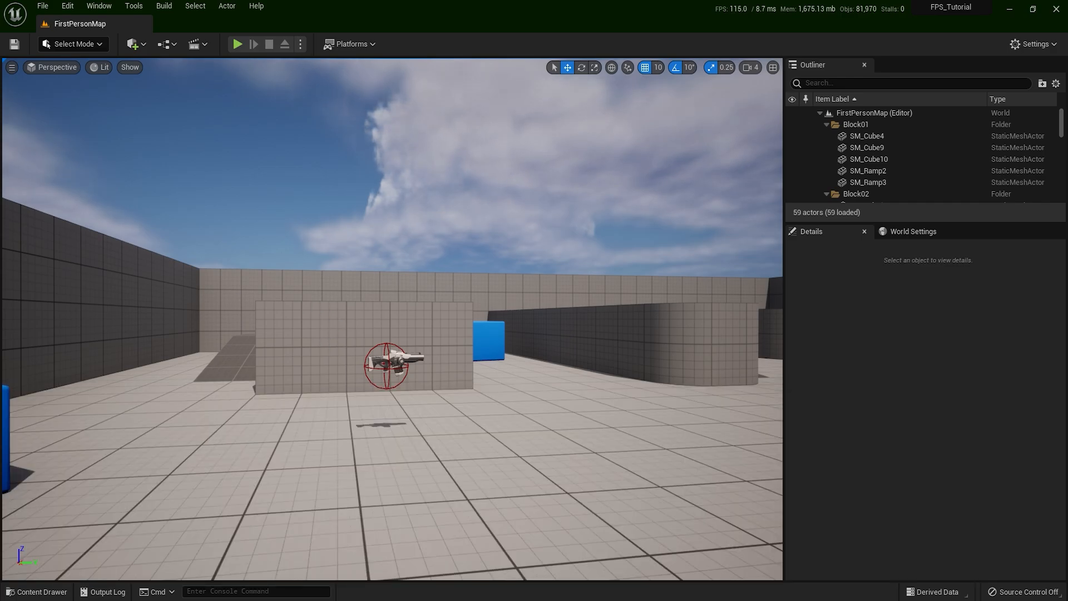
Step: Open BP_FirstPersonCharacter and select the InputAction PrimaryAction node in its Event Graph
{"action": "left_click", "coordinate": [209, 23]}
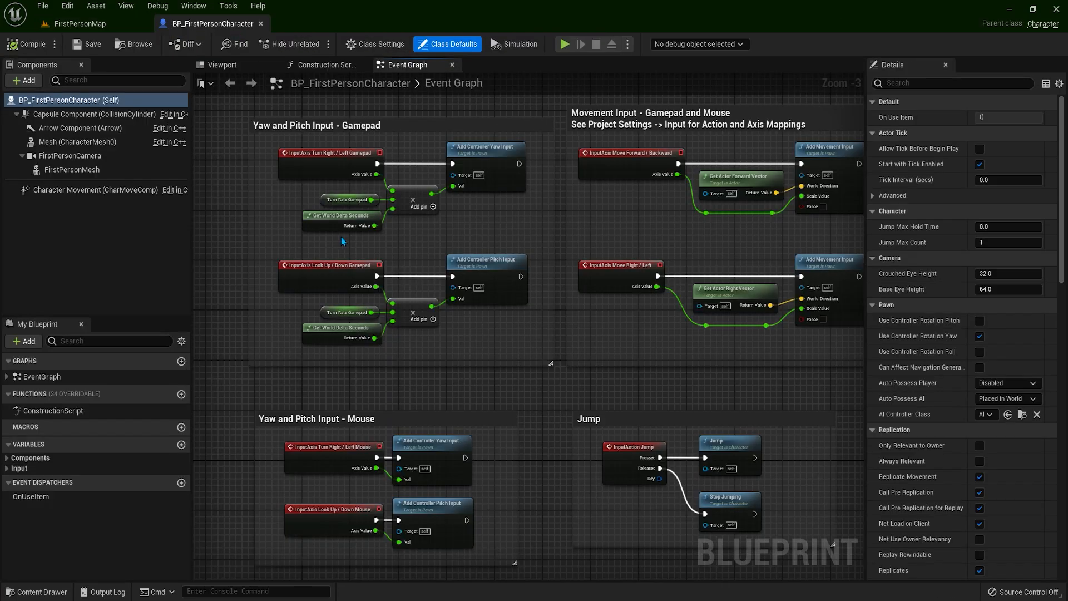
{"action": "scroll", "scroll_direction": "down", "scroll_amount": 3}
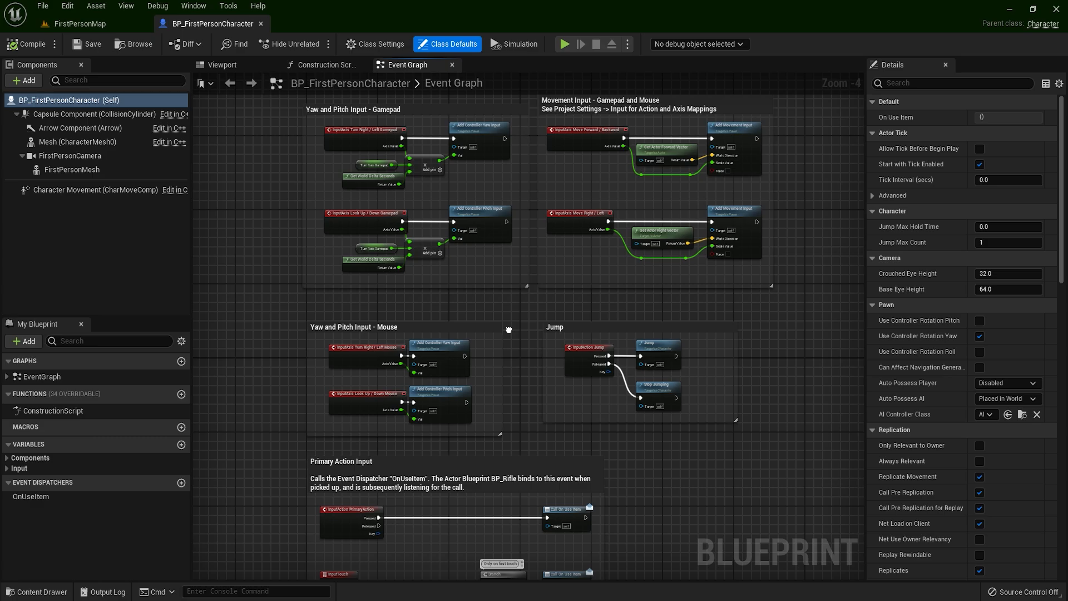
{"action": "mouse_move", "coordinate": [607, 465]}
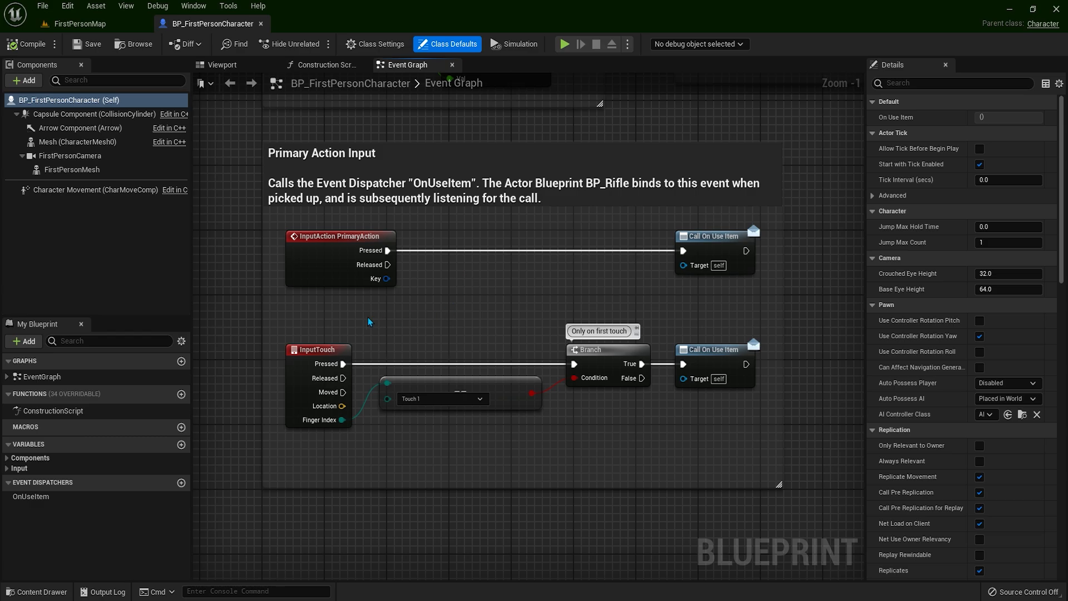
{"action": "left_click", "coordinate": [339, 236]}
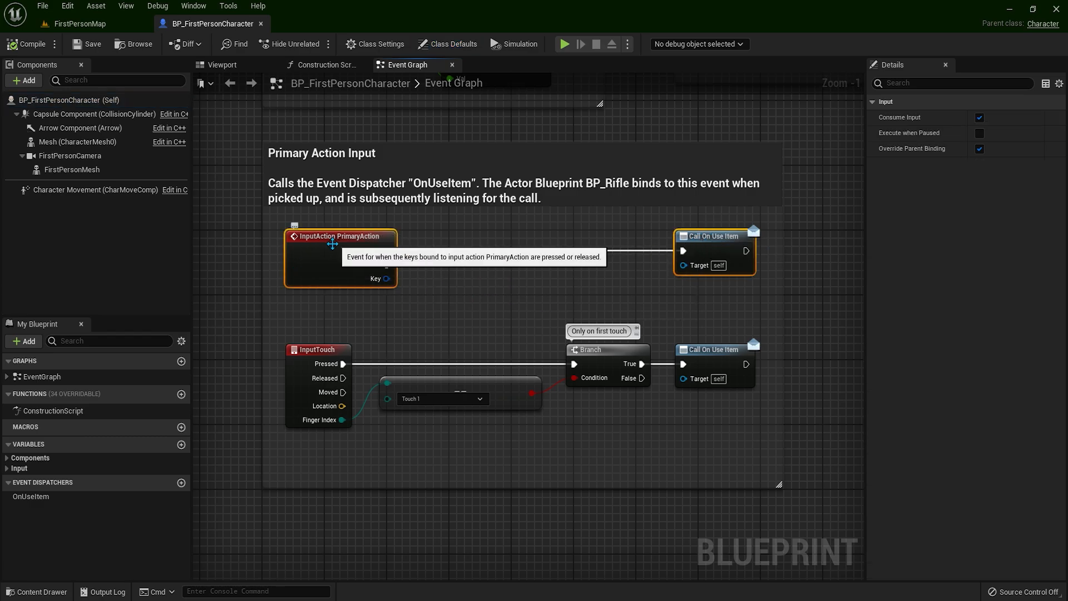
{"action": "mouse_move", "coordinate": [443, 283]}
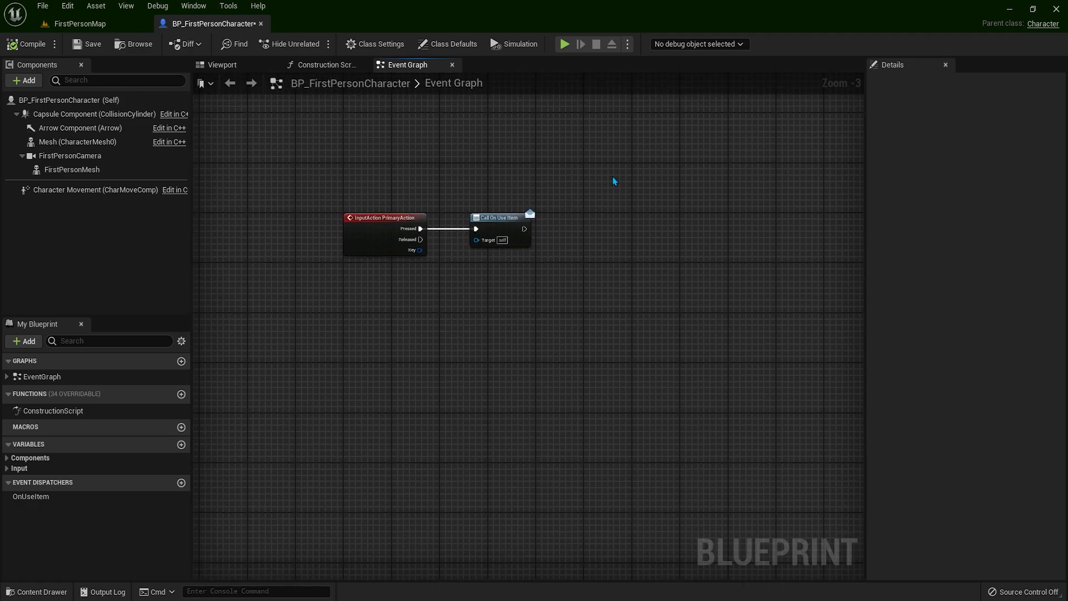
Step: Show the character's viewport, then browse to FPWeapon > Mesh and select SK_FPGun
{"action": "left_click", "coordinate": [221, 64]}
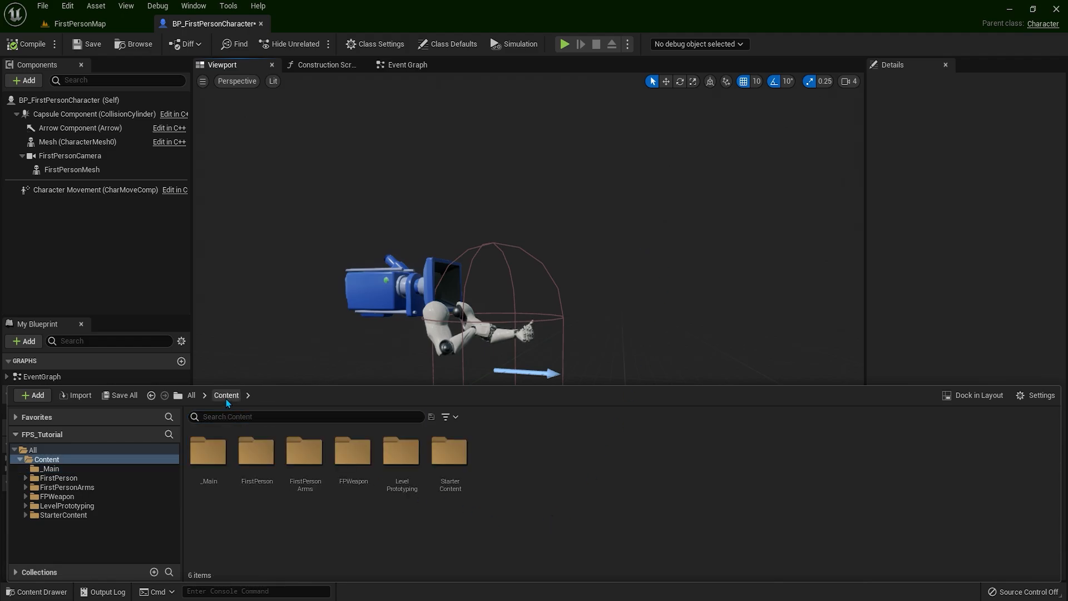
{"action": "mouse_move", "coordinate": [352, 453]}
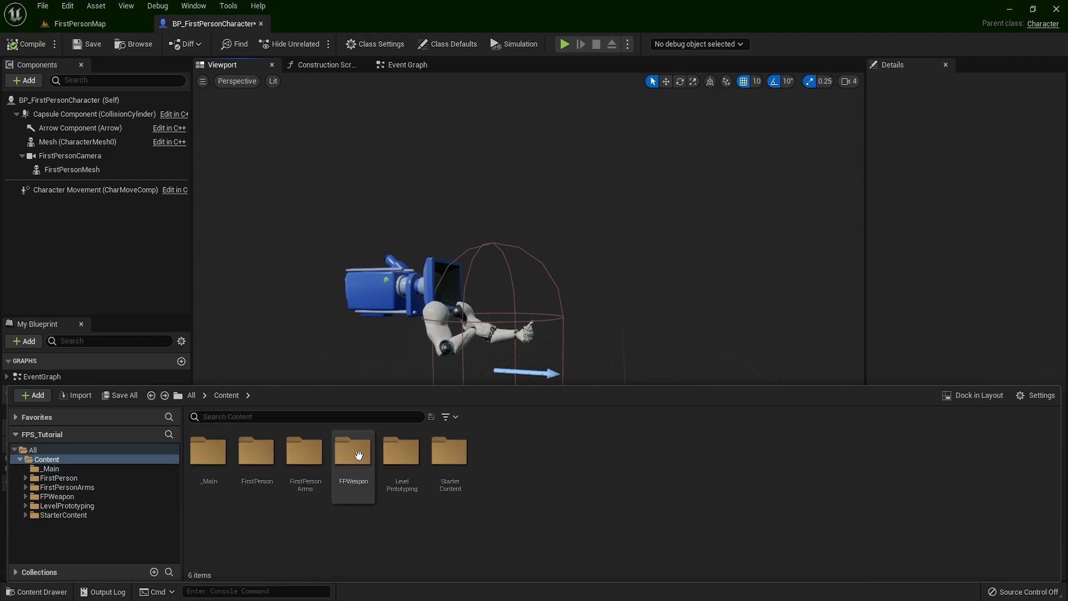
{"action": "double_click", "coordinate": [352, 451]}
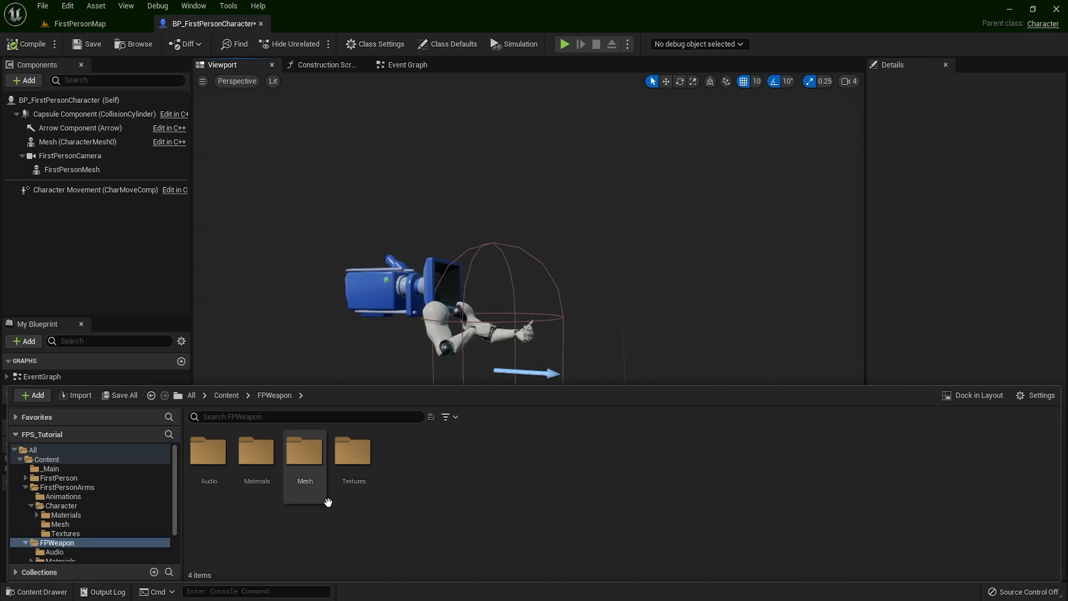
{"action": "double_click", "coordinate": [304, 453]}
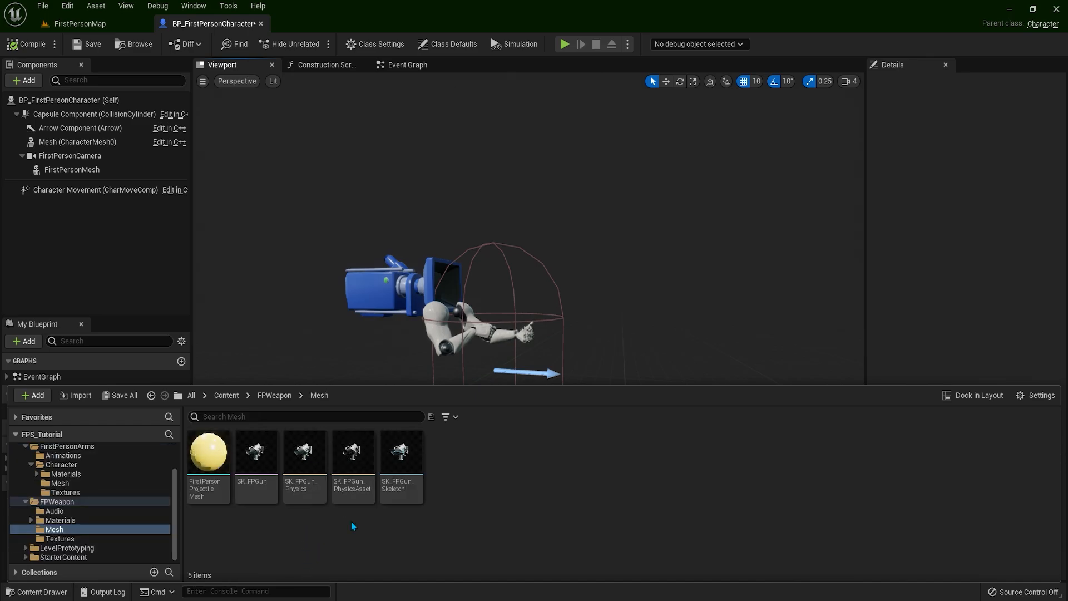
{"action": "left_click", "coordinate": [256, 451]}
{"action": "type", "text": "s"}
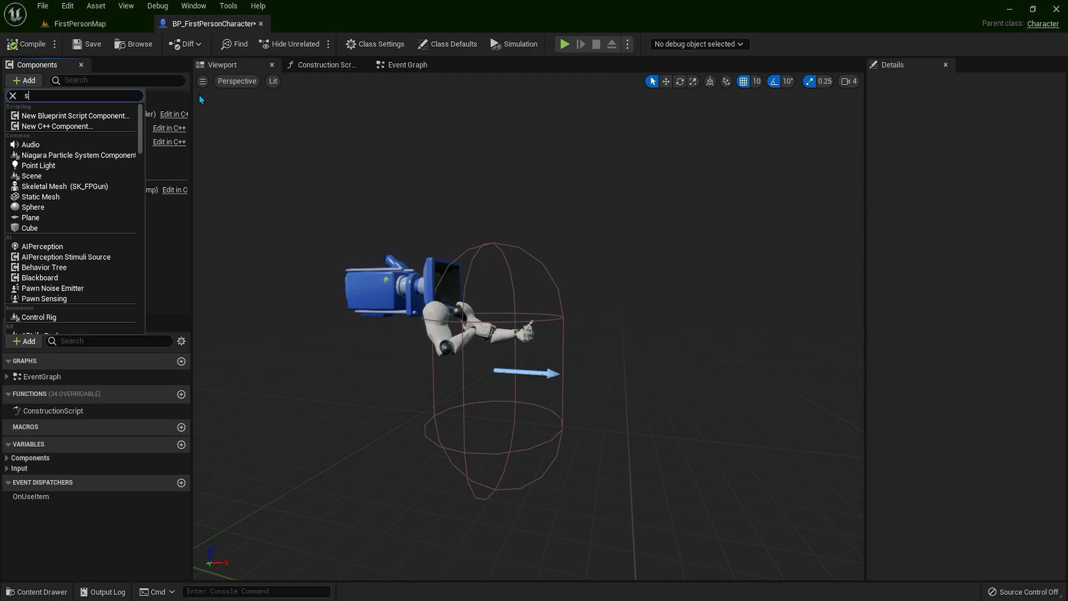
Step: Add a Skeletal Mesh component using SK_FPGun and rename it Gun_SK
{"action": "type", "text": "kele"}
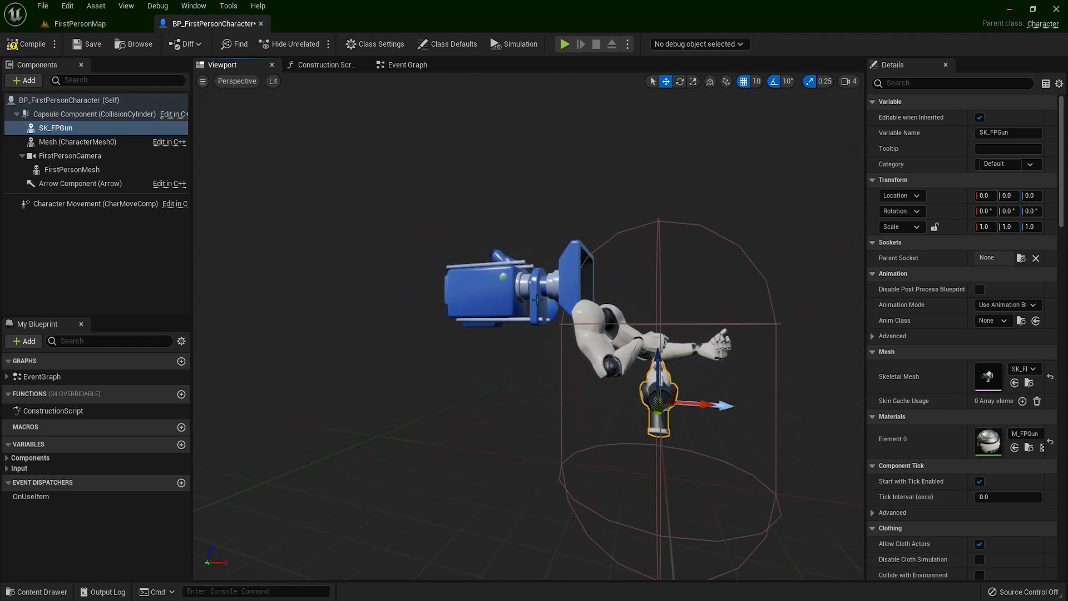
{"action": "left_click", "coordinate": [37, 592]}
{"action": "type", "text": "Gun_SK"}
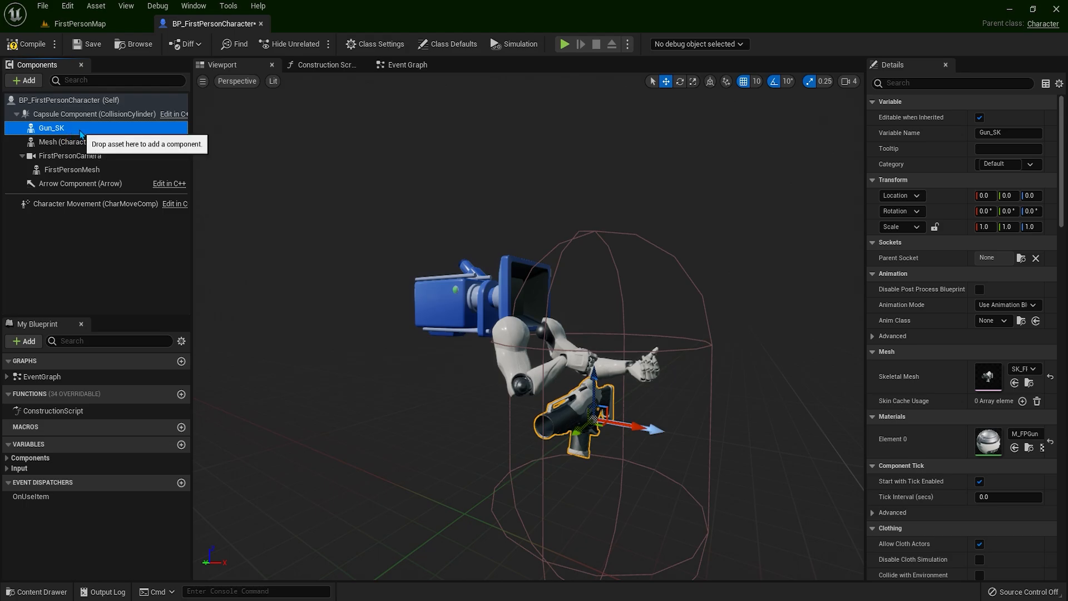
Step: Parent Gun_SK to FirstPersonMesh and reset its location and rotation to zero
{"action": "left_click_drag", "start_coordinate": [51, 128], "coordinate": [71, 169]}
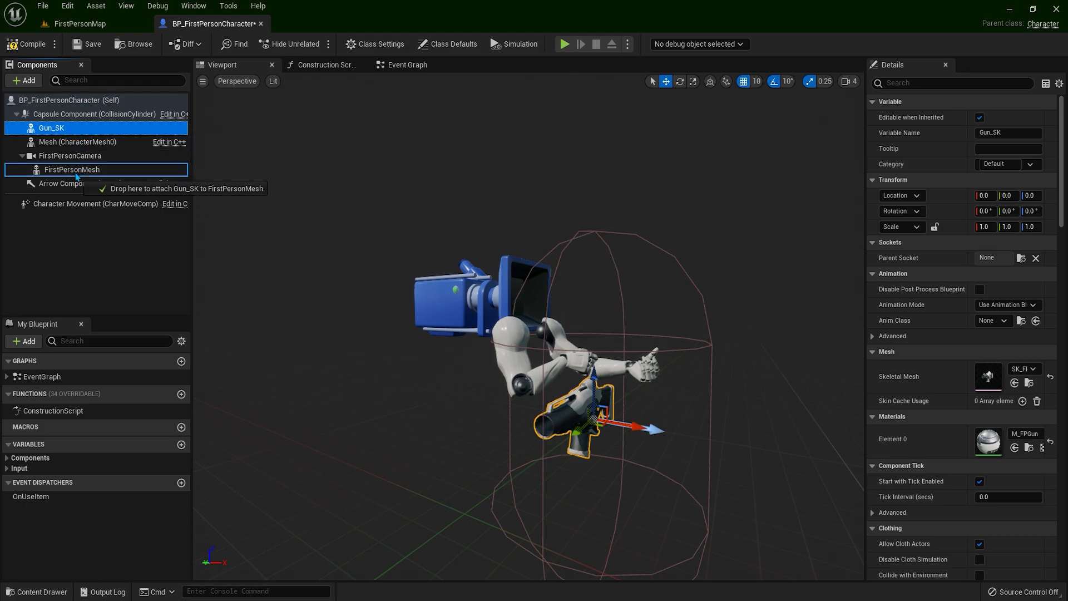
{"action": "left_click_drag", "start_coordinate": [51, 128], "coordinate": [72, 170]}
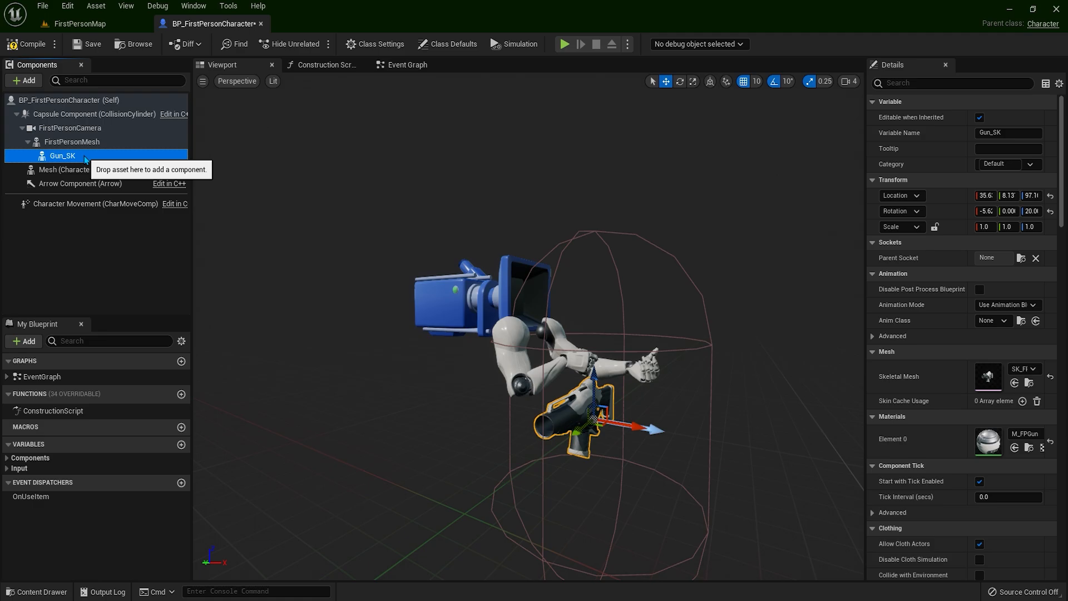
{"action": "left_click", "coordinate": [72, 142]}
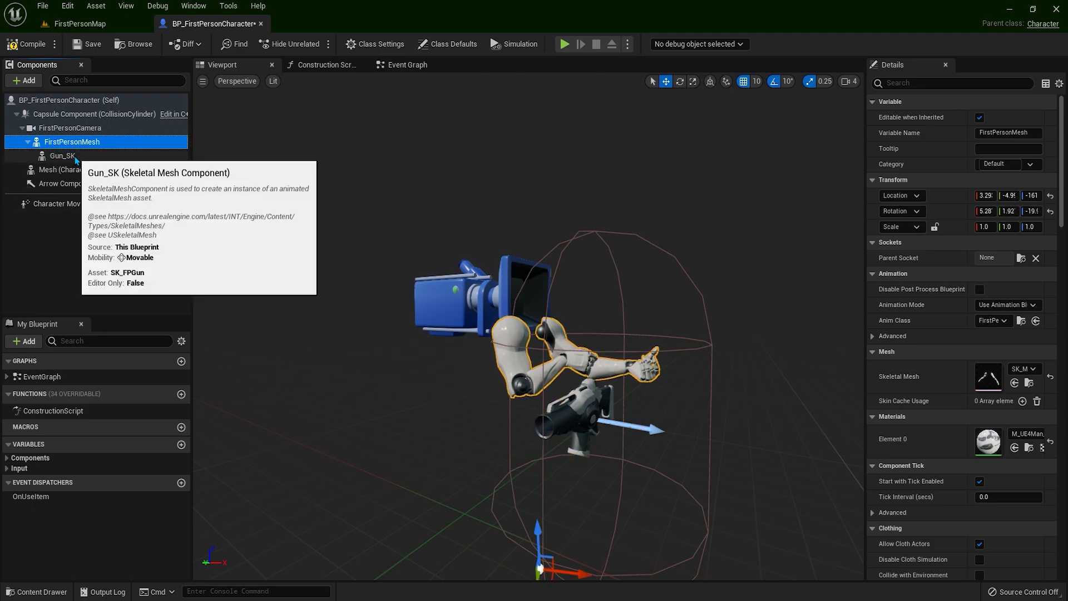
{"action": "left_click", "coordinate": [61, 156]}
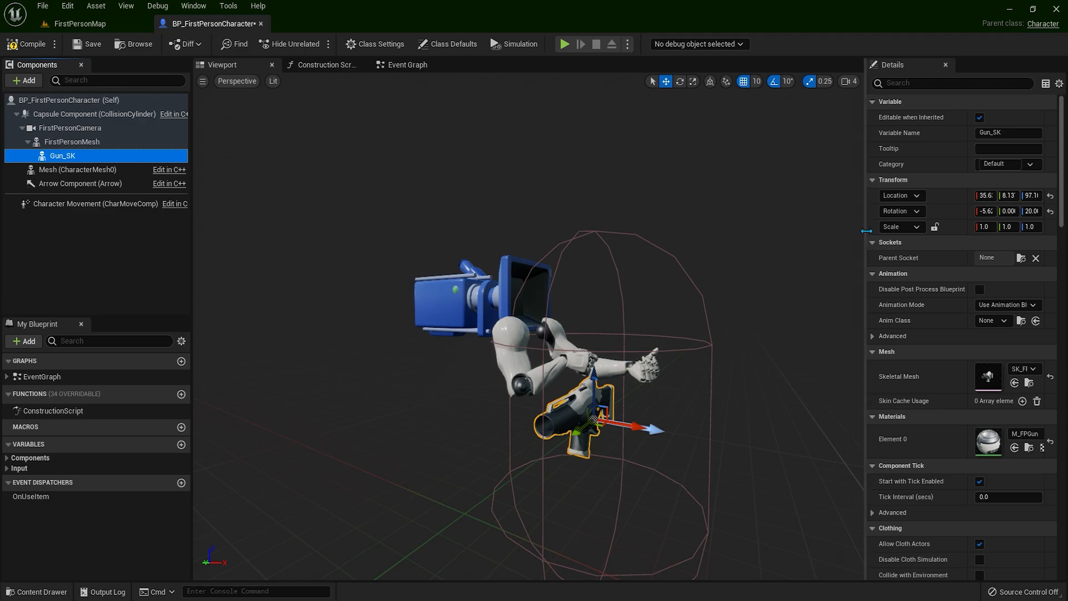
{"action": "mouse_move", "coordinate": [1051, 210]}
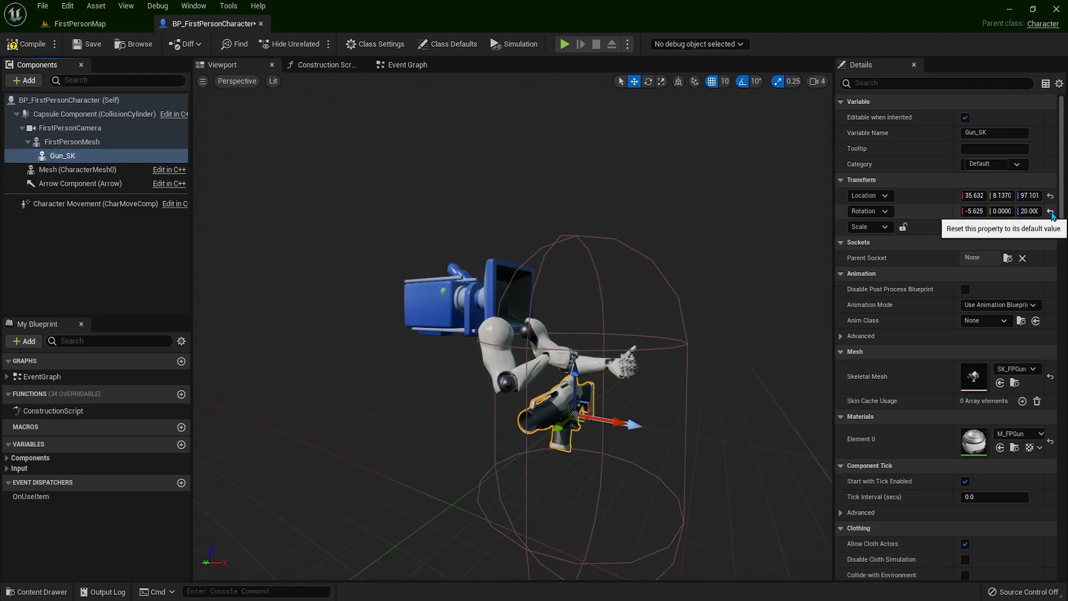
{"action": "left_click", "coordinate": [1052, 210]}
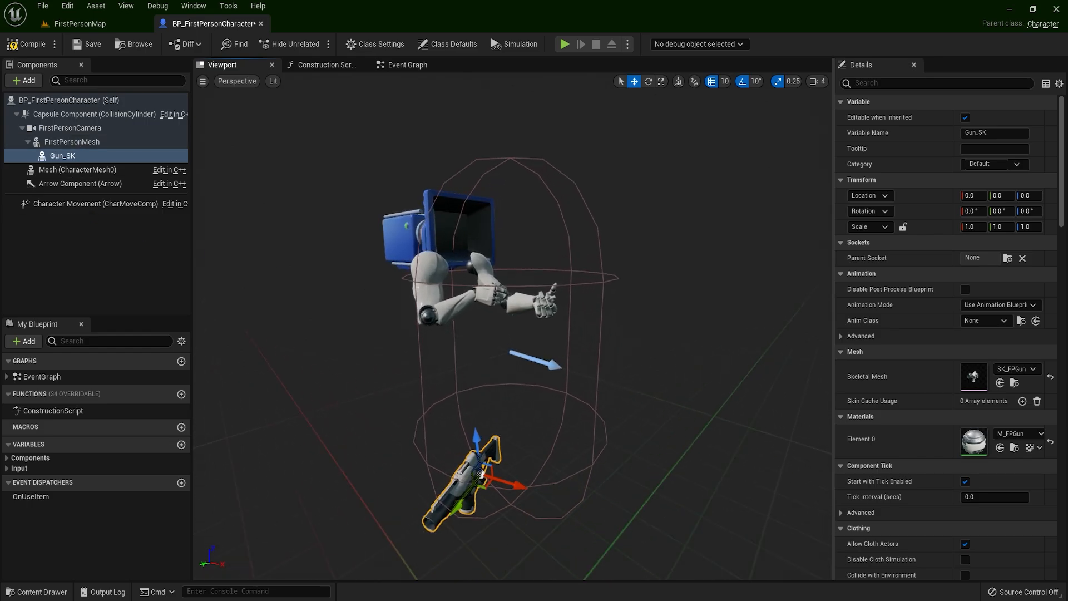
Step: Set Gun_SK's Parent Socket to GripPoint
{"action": "left_click", "coordinate": [72, 141]}
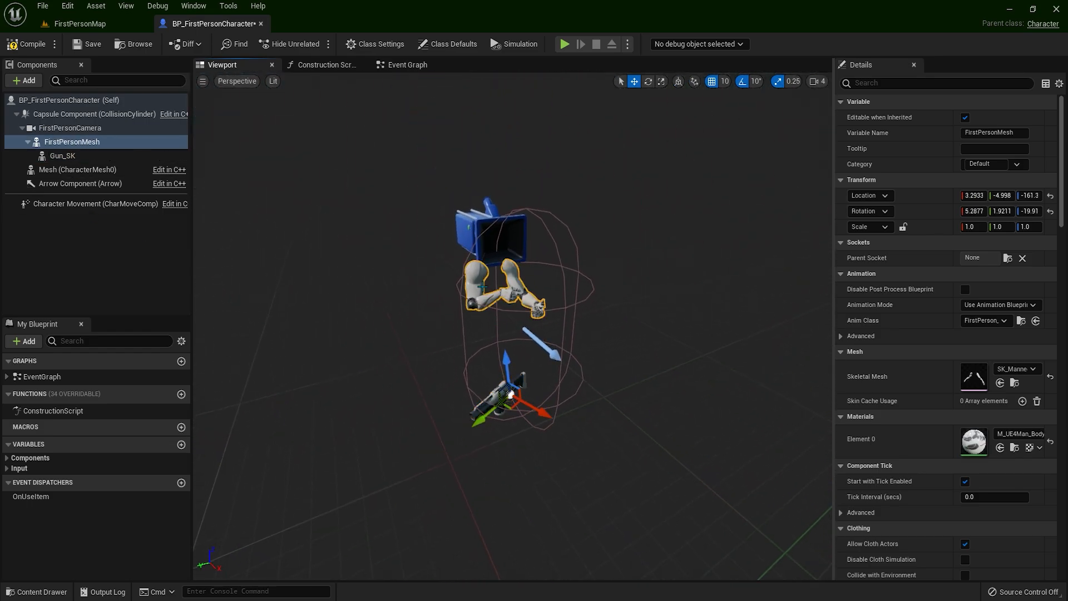
{"action": "left_click", "coordinate": [62, 155]}
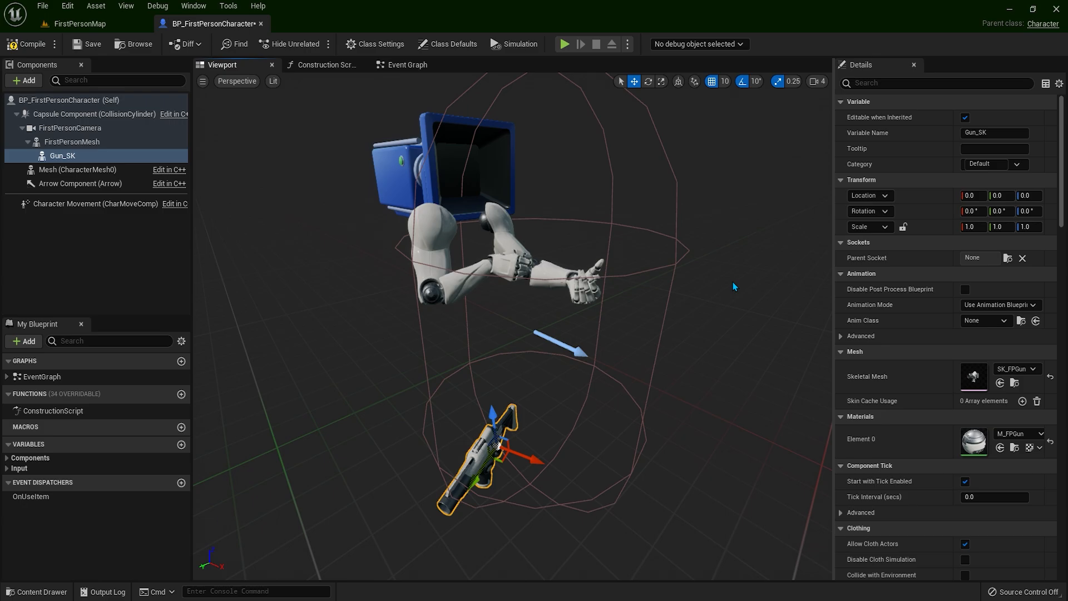
{"action": "mouse_move", "coordinate": [1009, 258]}
{"action": "type", "text": "grip"}
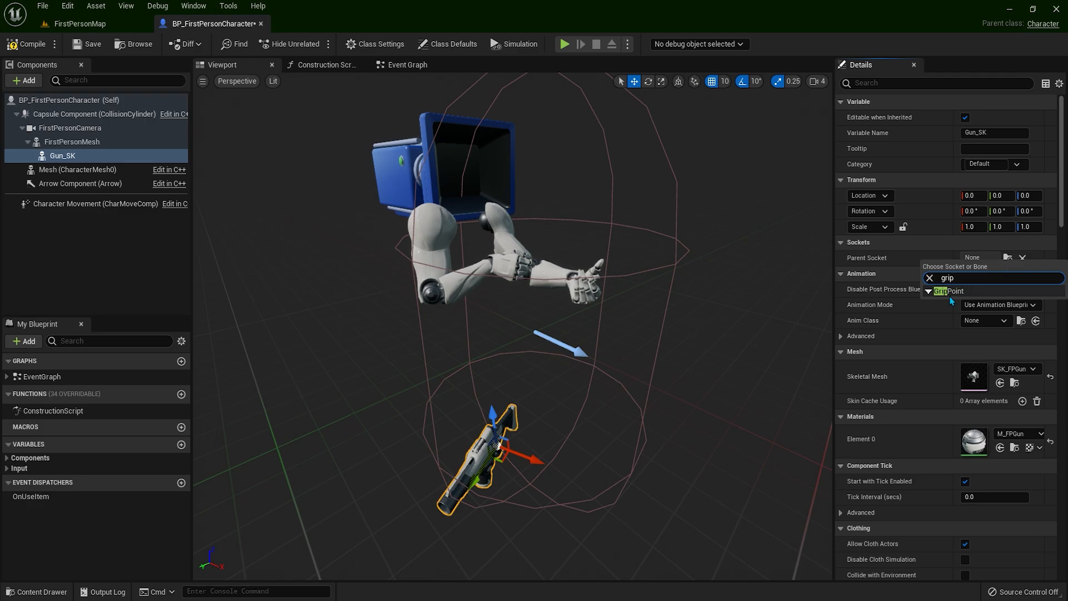
{"action": "left_click", "coordinate": [947, 291]}
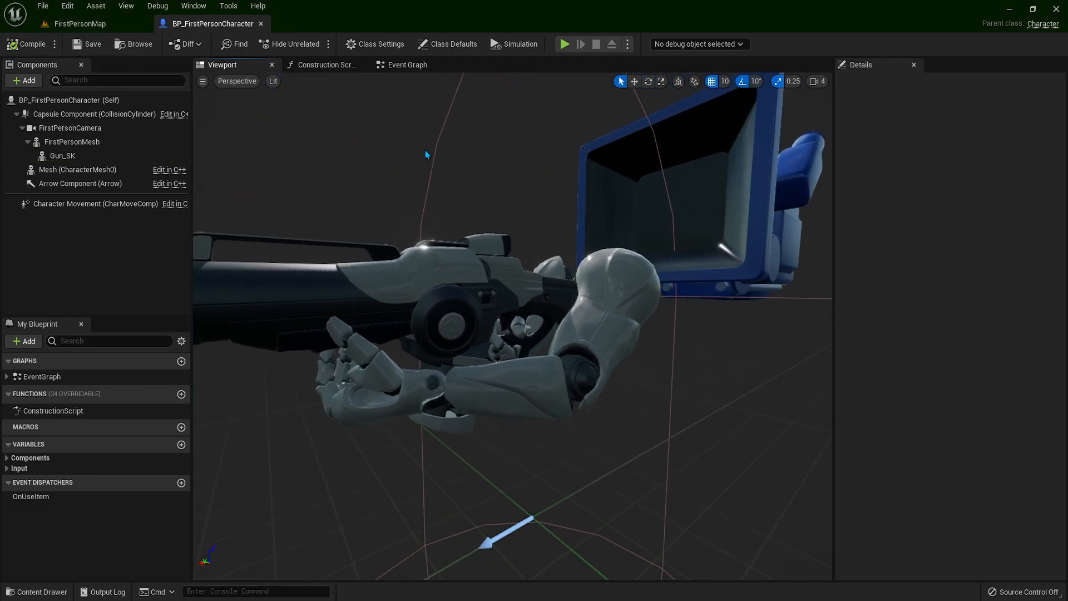
Step: Lower the viewport camera speed to 2 and reselect Gun_SK to check its socket
{"action": "left_click", "coordinate": [817, 81]}
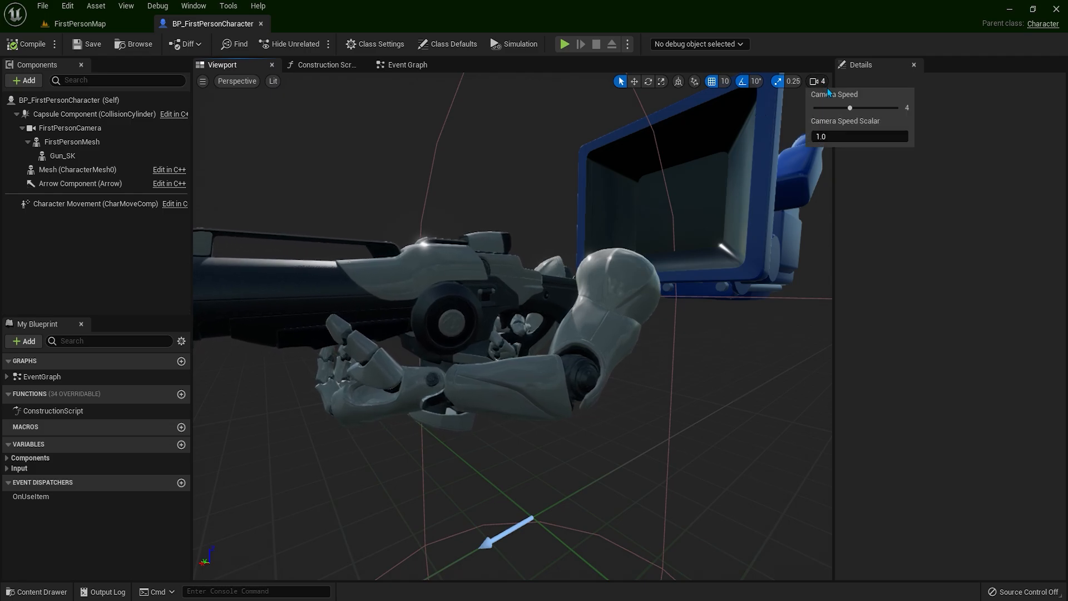
{"action": "left_click_drag", "start_coordinate": [849, 107], "coordinate": [822, 108]}
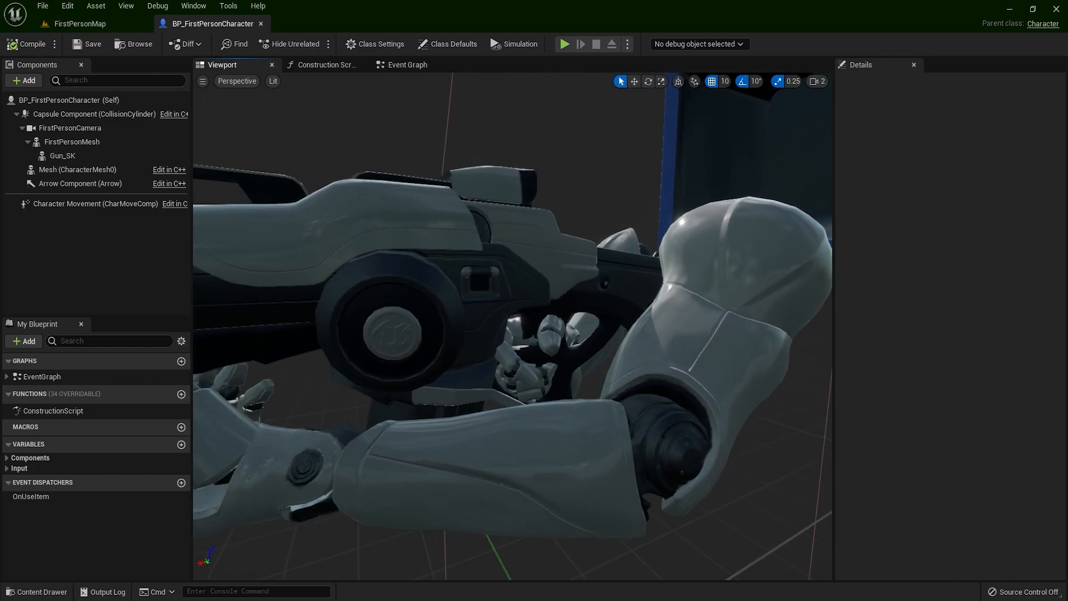
{"action": "left_click", "coordinate": [62, 156]}
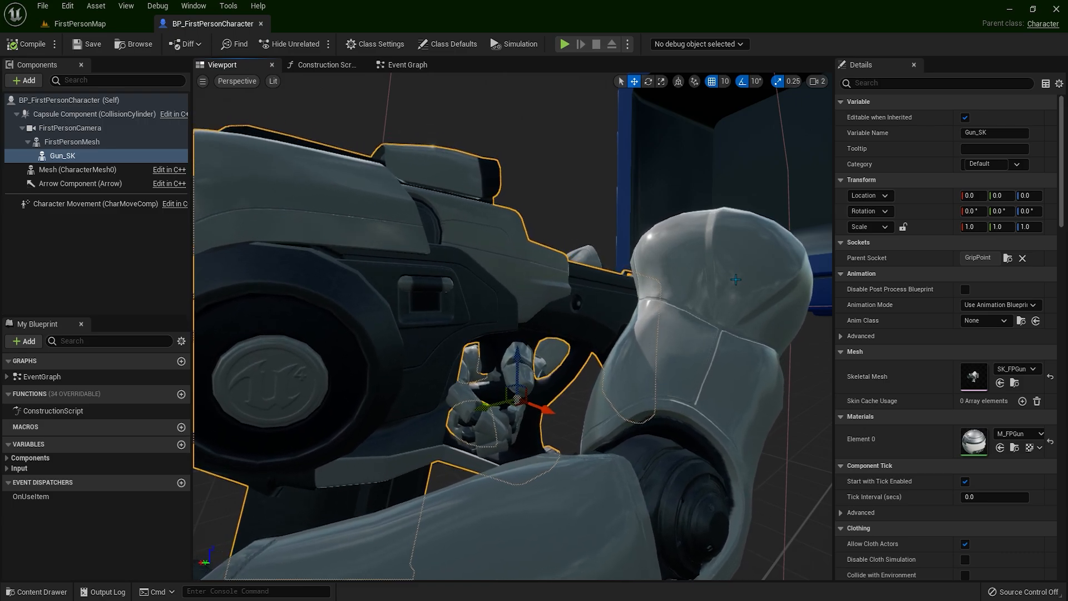
Step: Enable Pause Anims on FirstPersonMesh, comparing against unpaused, then reselect Gun_SK
{"action": "left_click", "coordinate": [72, 142]}
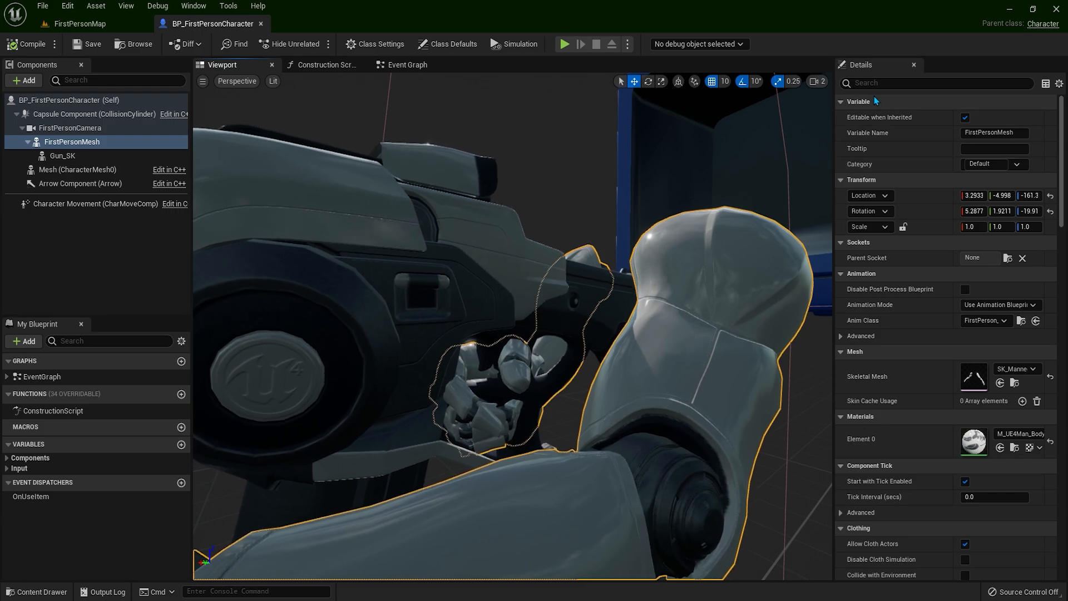
{"action": "type", "text": "anims"}
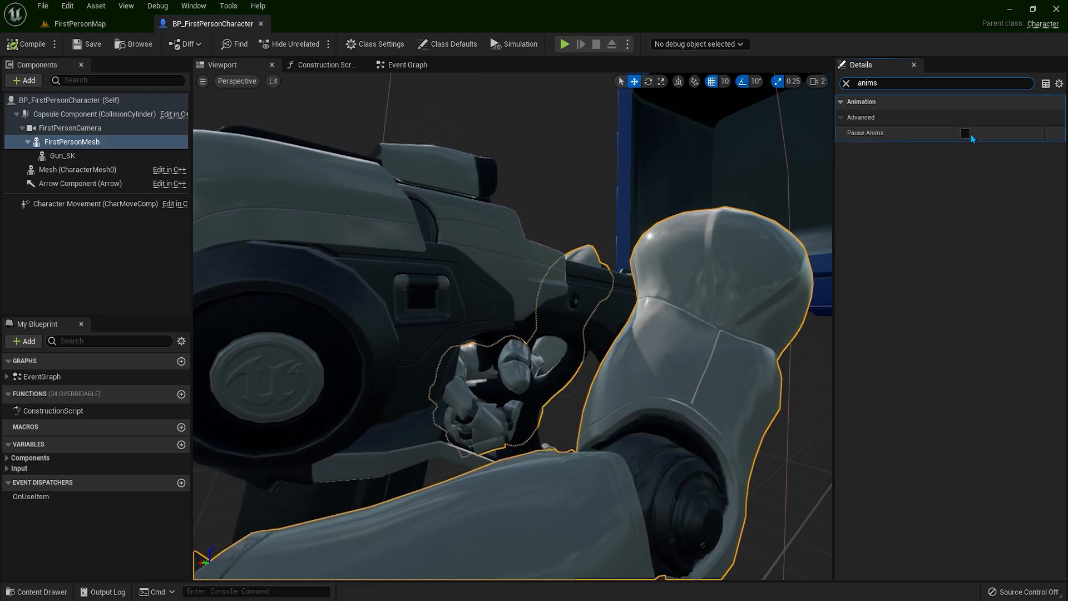
{"action": "left_click", "coordinate": [963, 133]}
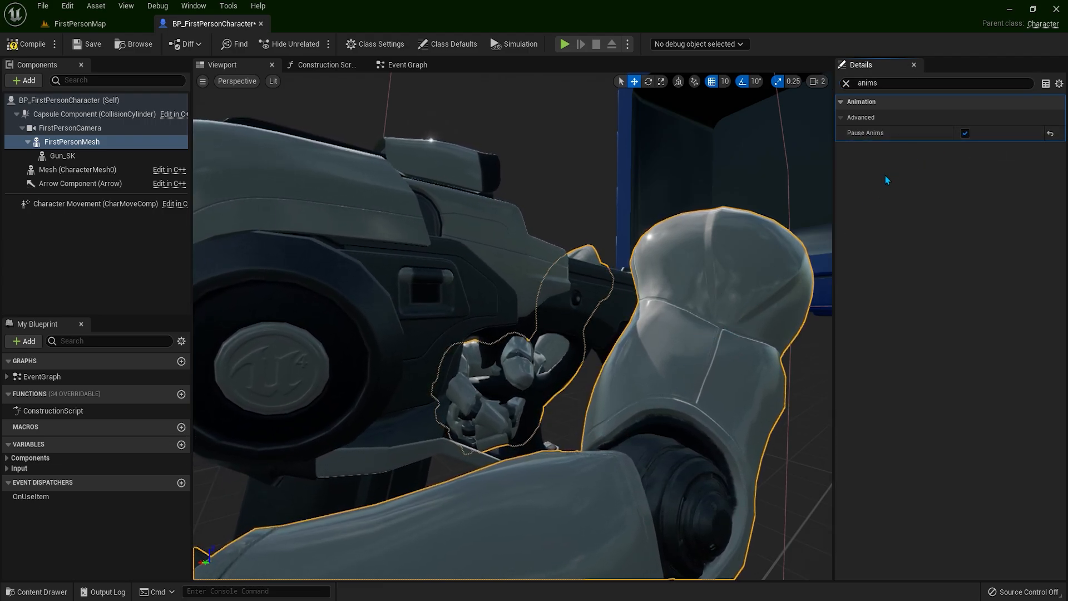
{"action": "left_click", "coordinate": [965, 133]}
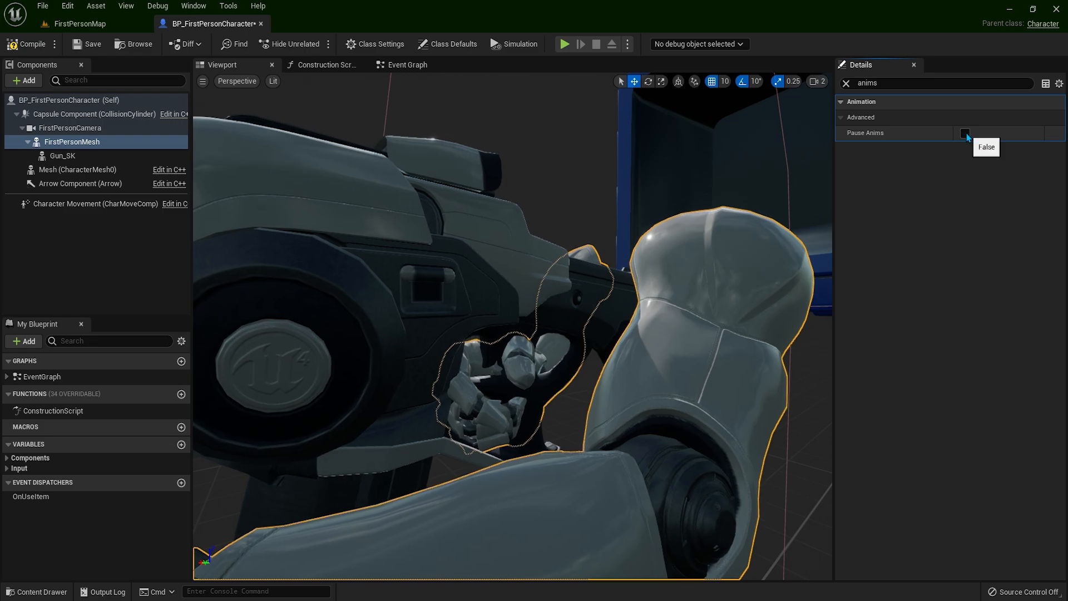
{"action": "left_click", "coordinate": [965, 132]}
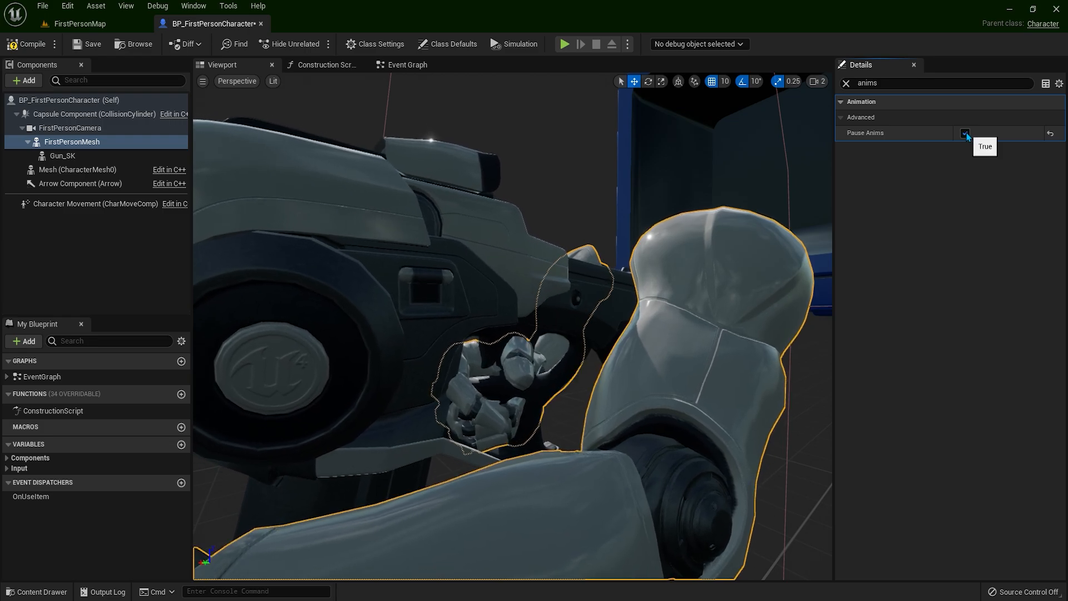
{"action": "left_click", "coordinate": [61, 157]}
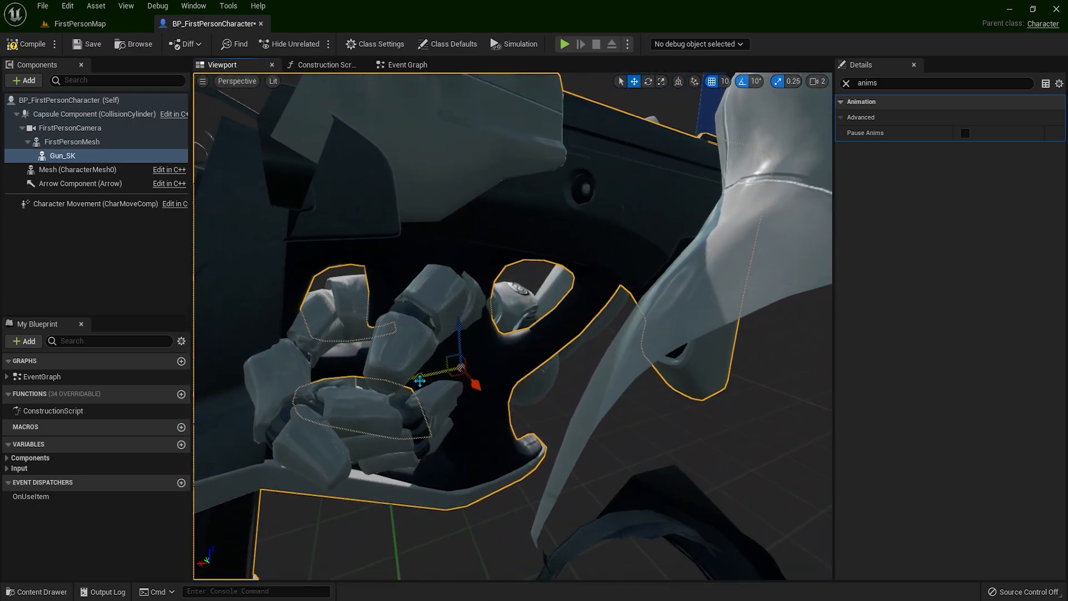
Step: Nudge Gun_SK into the hands' grip and set grid snapping to 1 unit
{"action": "left_click_drag", "start_coordinate": [421, 380], "coordinate": [462, 370]}
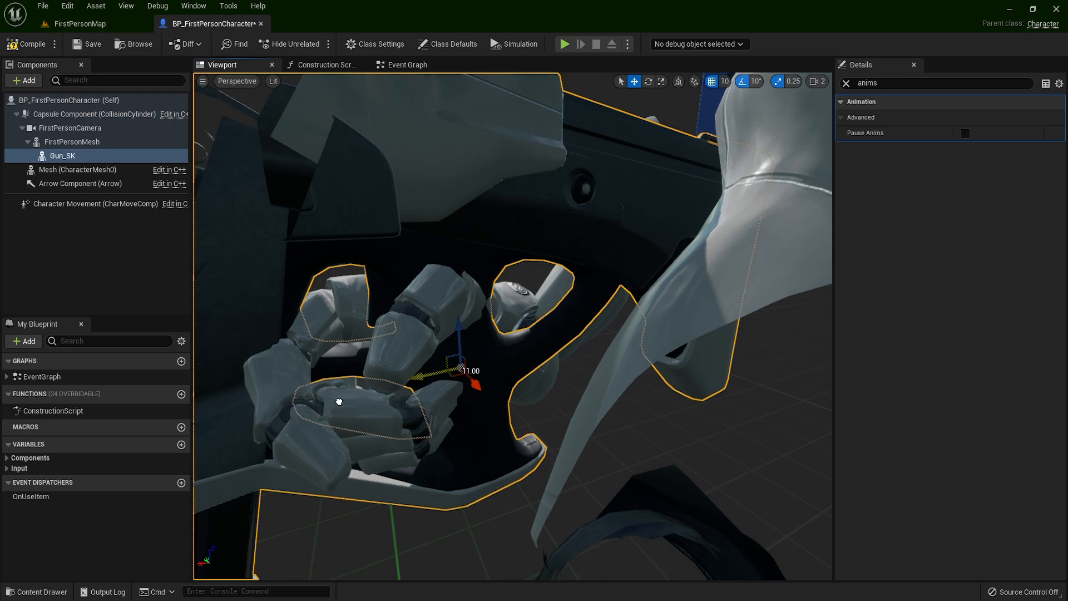
{"action": "mouse_move", "coordinate": [724, 81]}
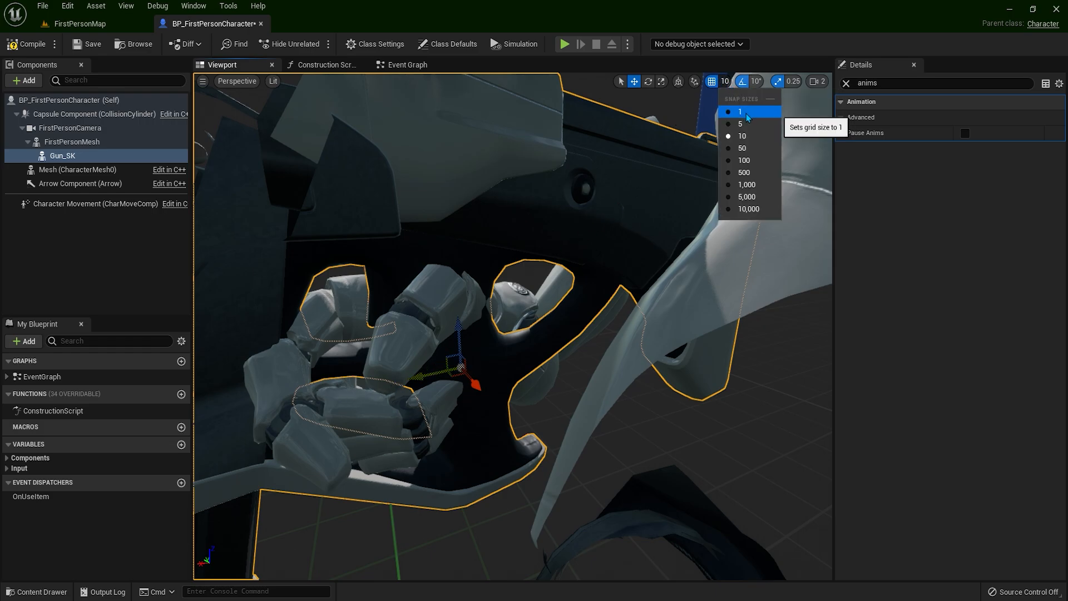
{"action": "left_click", "coordinate": [739, 111]}
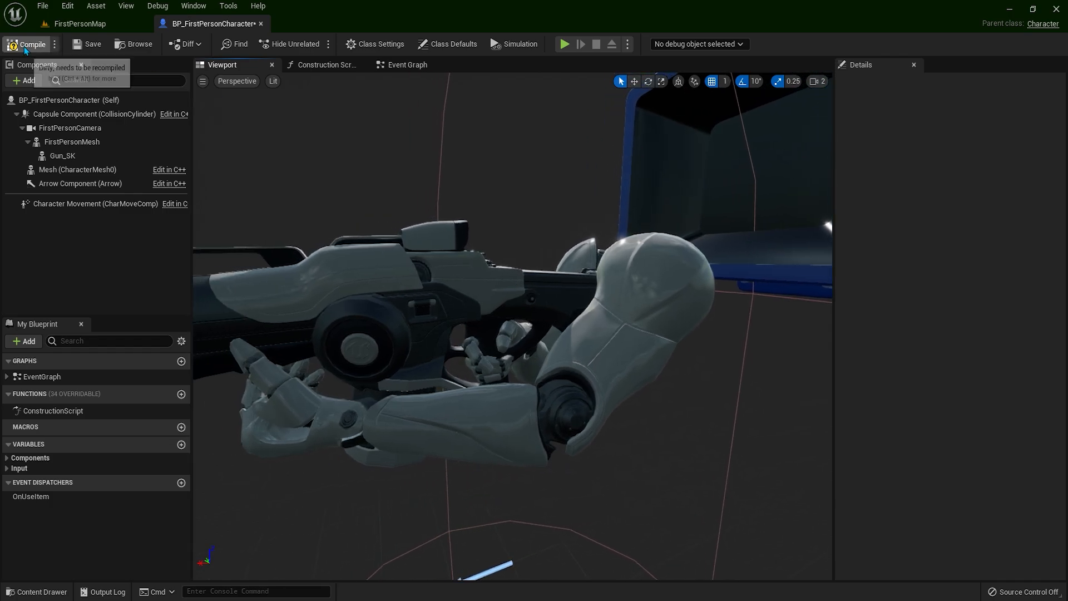
Step: Compile the character blueprint and run a quick play test
{"action": "left_click", "coordinate": [564, 44]}
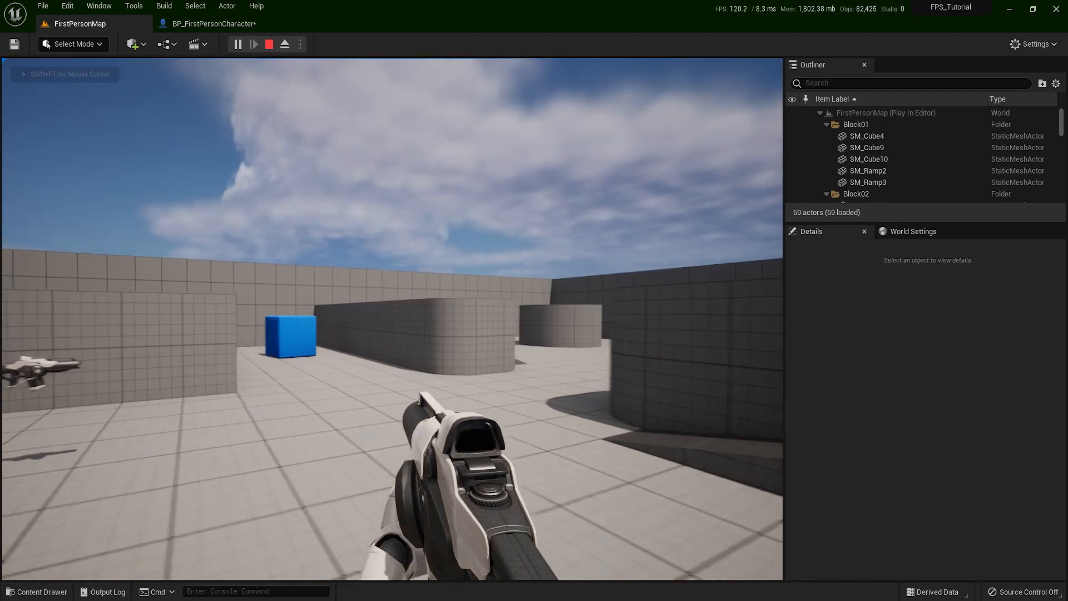
{"action": "left_click", "coordinate": [267, 44]}
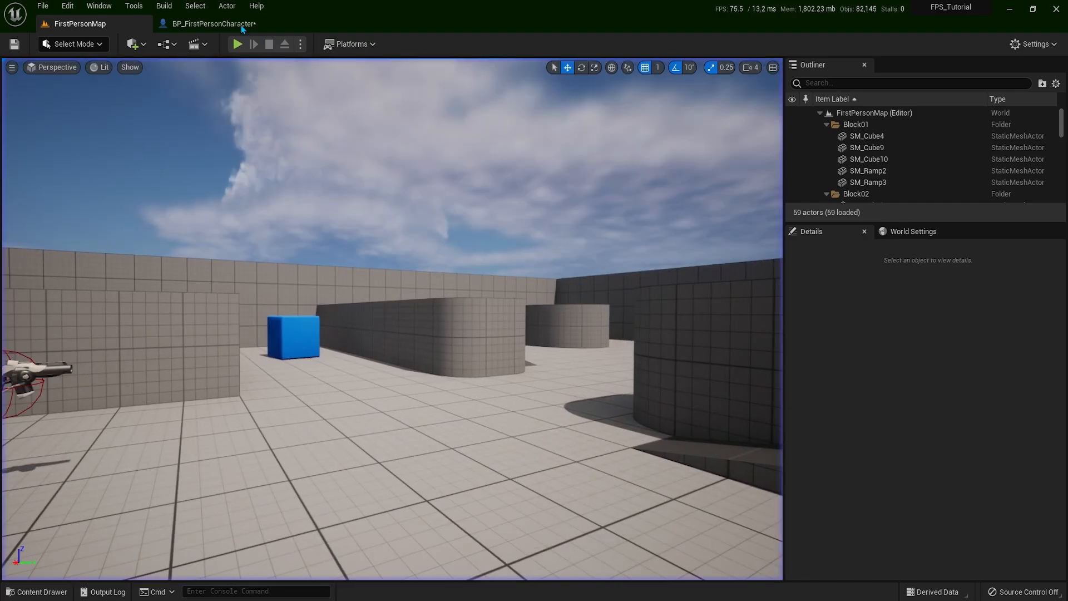
{"action": "left_click", "coordinate": [207, 24]}
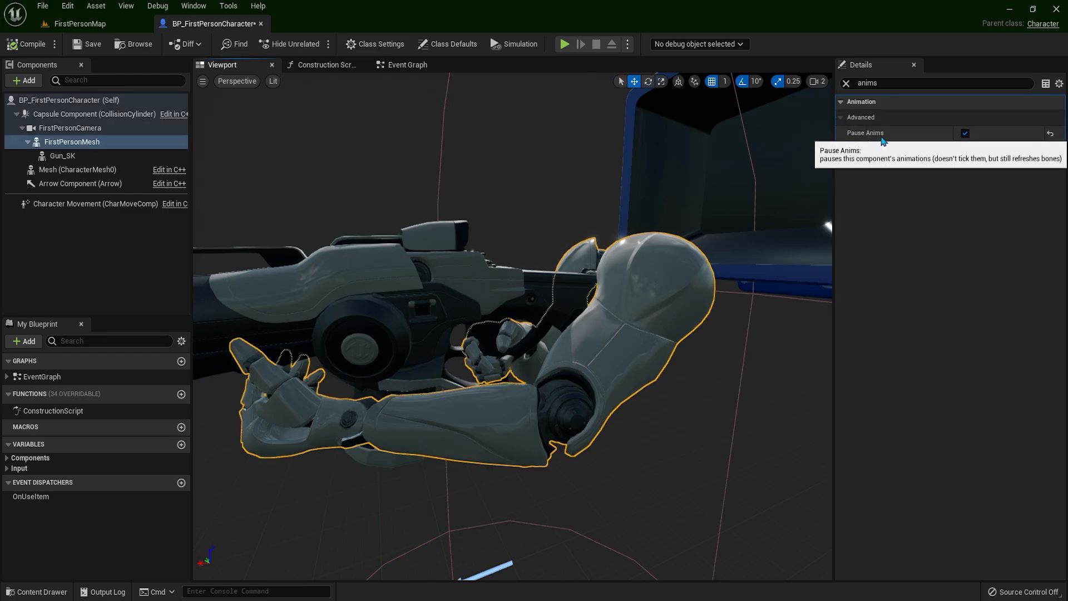
Step: Turn off Pause Anims on FirstPersonMesh and play-test FirstPersonMap again
{"action": "left_click", "coordinate": [965, 133]}
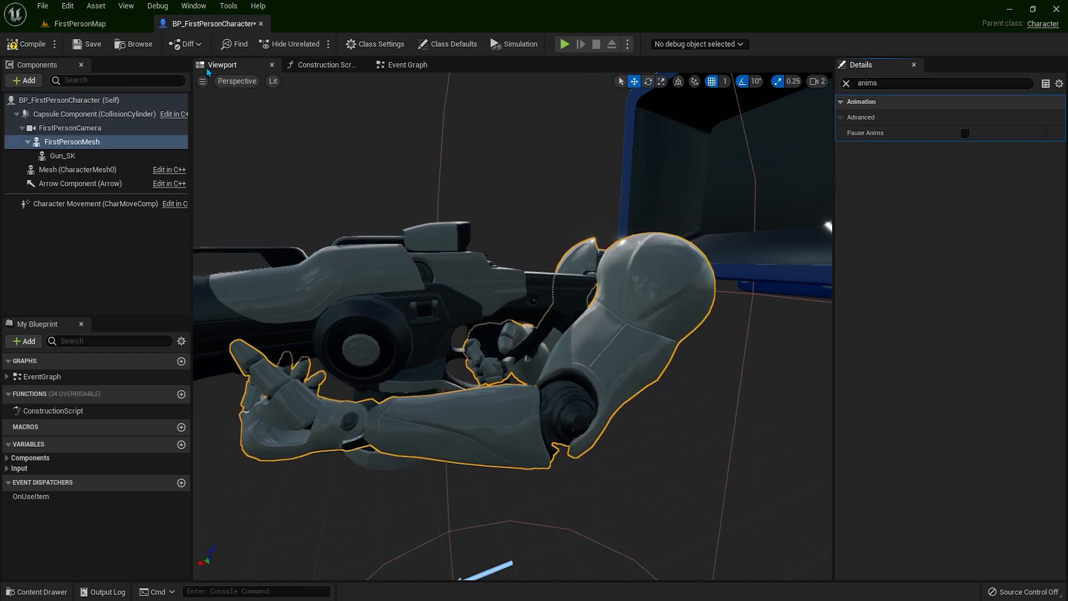
{"action": "left_click", "coordinate": [80, 23]}
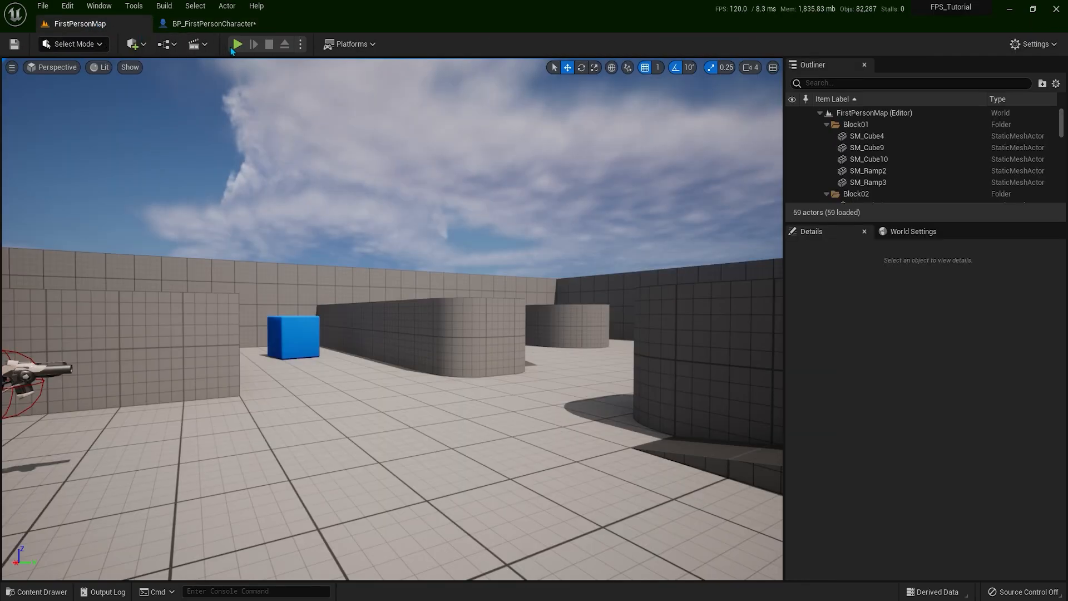
{"action": "left_click", "coordinate": [237, 44]}
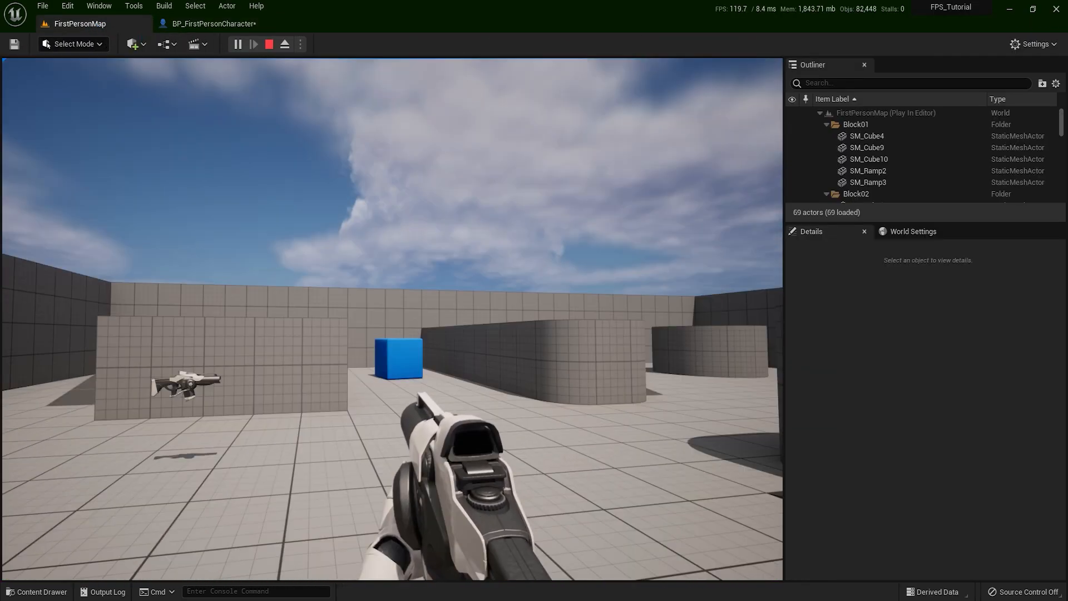
{"action": "left_click", "coordinate": [268, 43]}
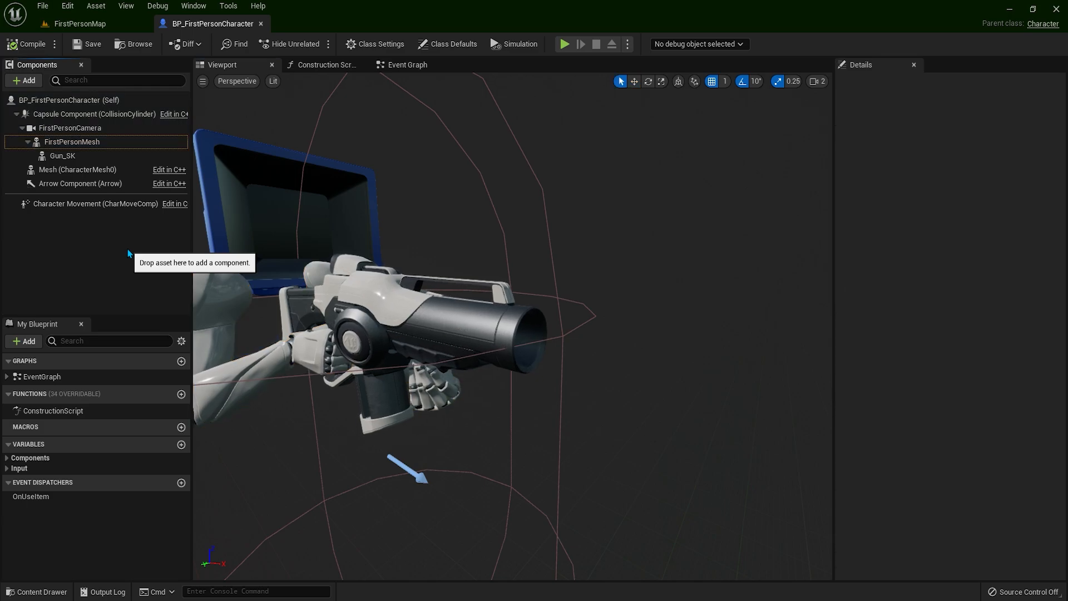
Step: Add an Arrow component to the character named SpawnProjectile_Location
{"action": "left_click", "coordinate": [23, 80]}
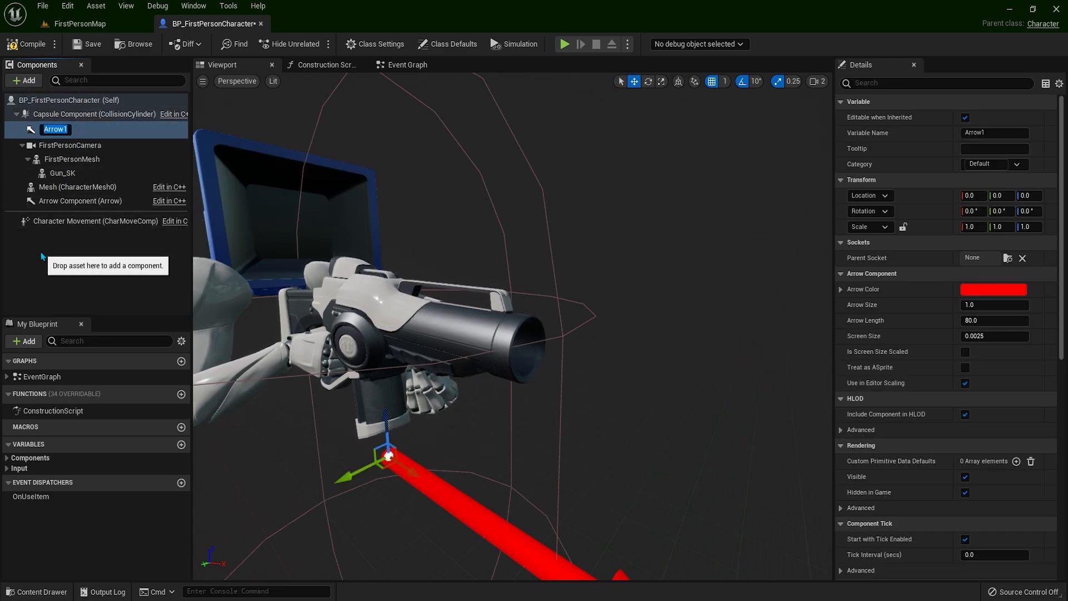
{"action": "type", "text": "SP"}
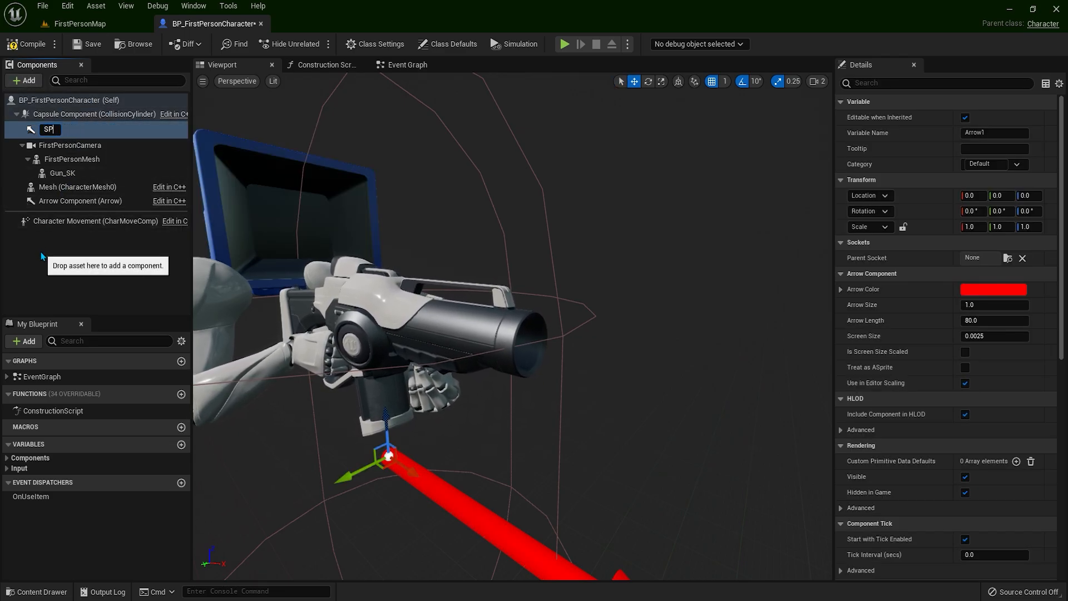
{"action": "type", "text": "SpawnProjectile_Location"}
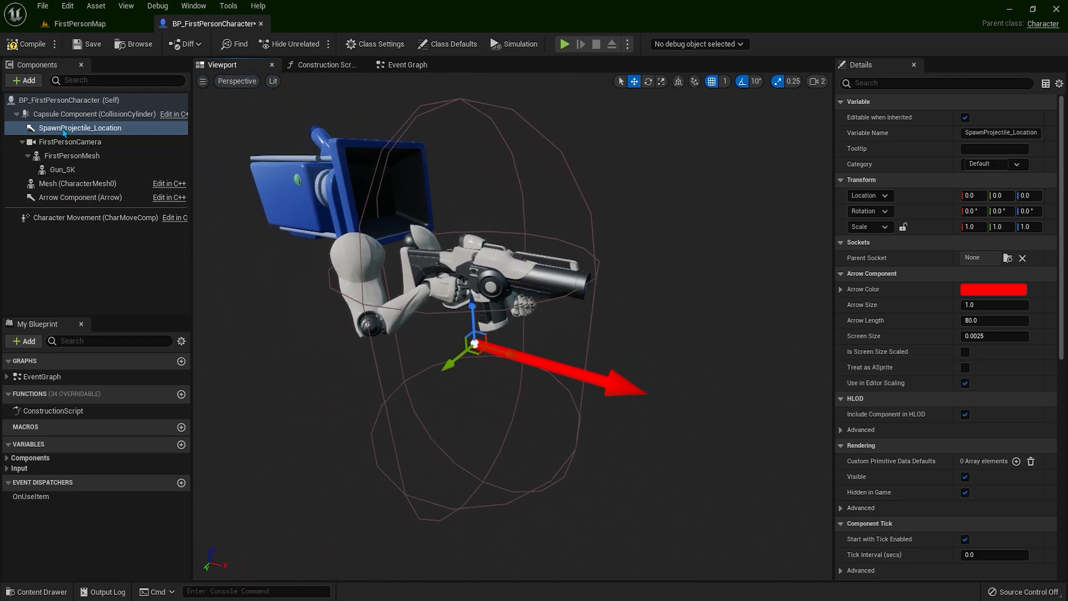
Step: Parent the SpawnProjectile_Location arrow under Gun_SK and reset its location and rotation
{"action": "left_click_drag", "start_coordinate": [80, 128], "coordinate": [80, 142]}
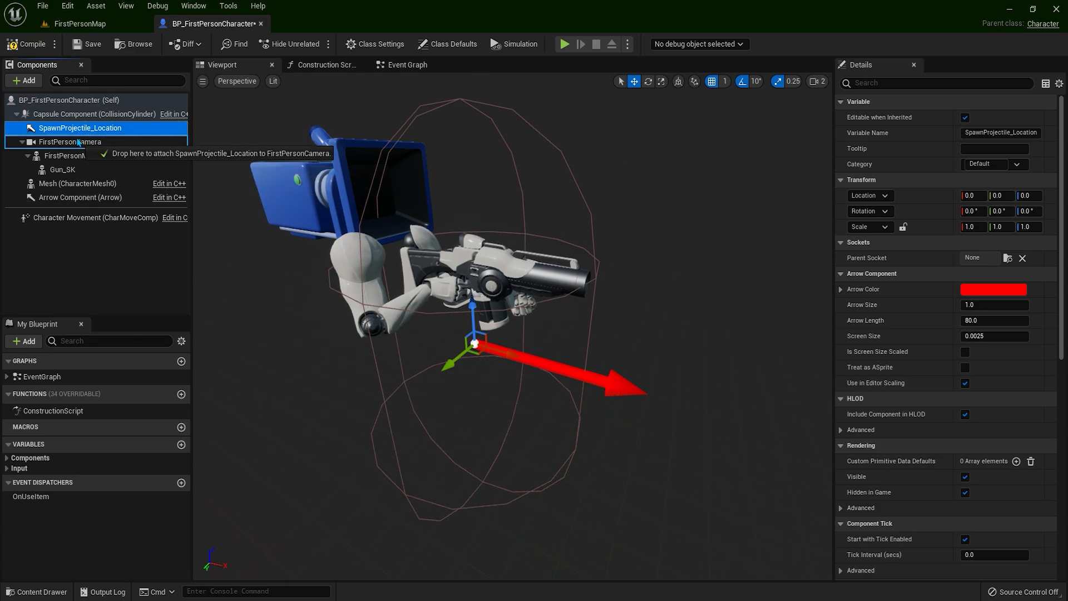
{"action": "left_click_drag", "start_coordinate": [80, 127], "coordinate": [62, 155]}
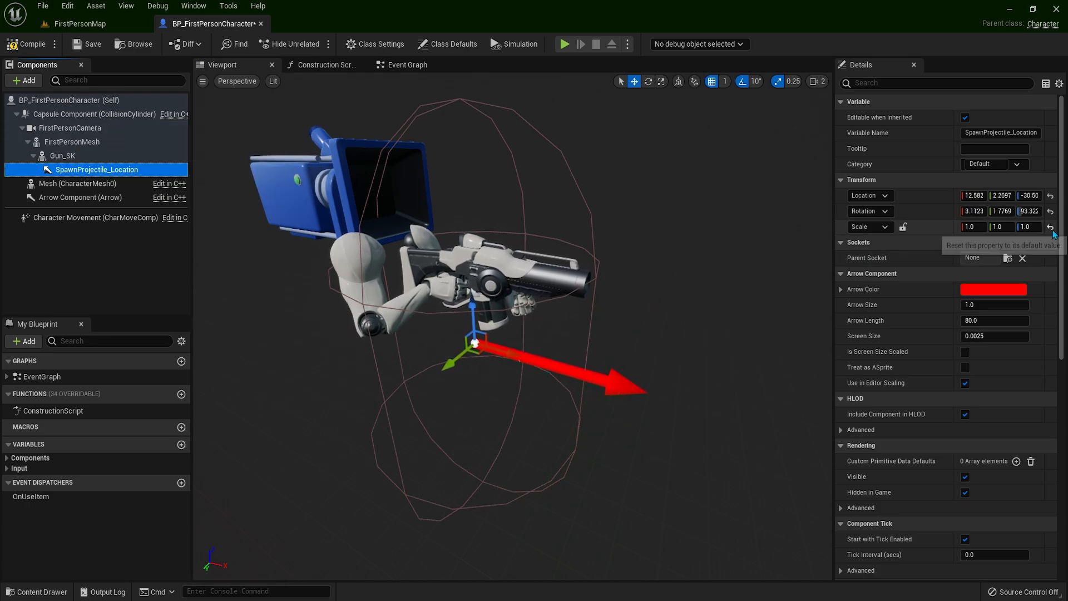
{"action": "left_click", "coordinate": [1051, 195]}
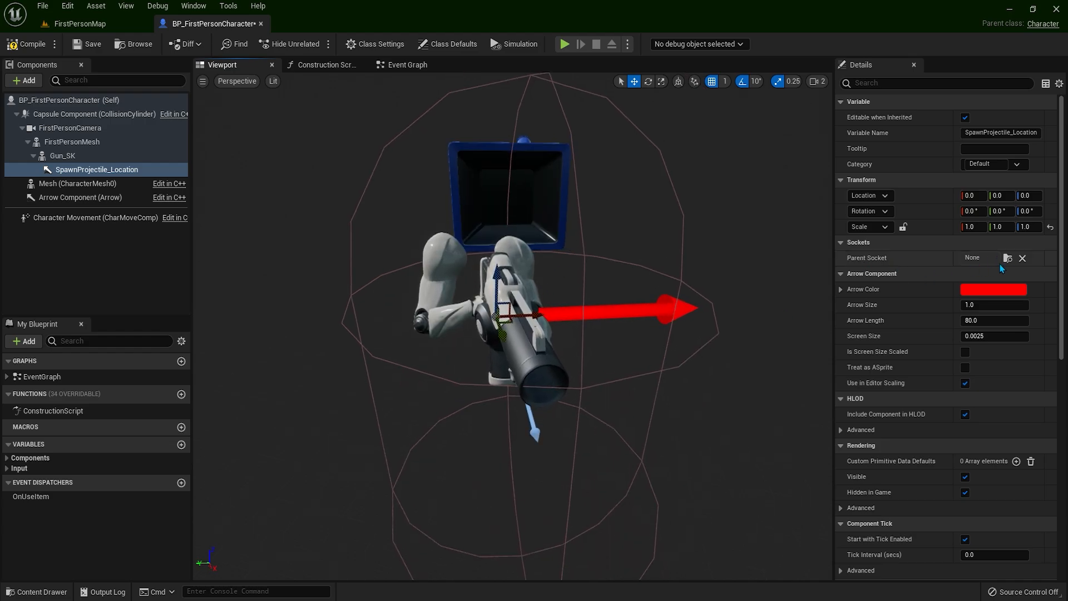
Step: Set the arrow's parent socket to Muzzle and orbit to check it at the barrel tip
{"action": "type", "text": "muz"}
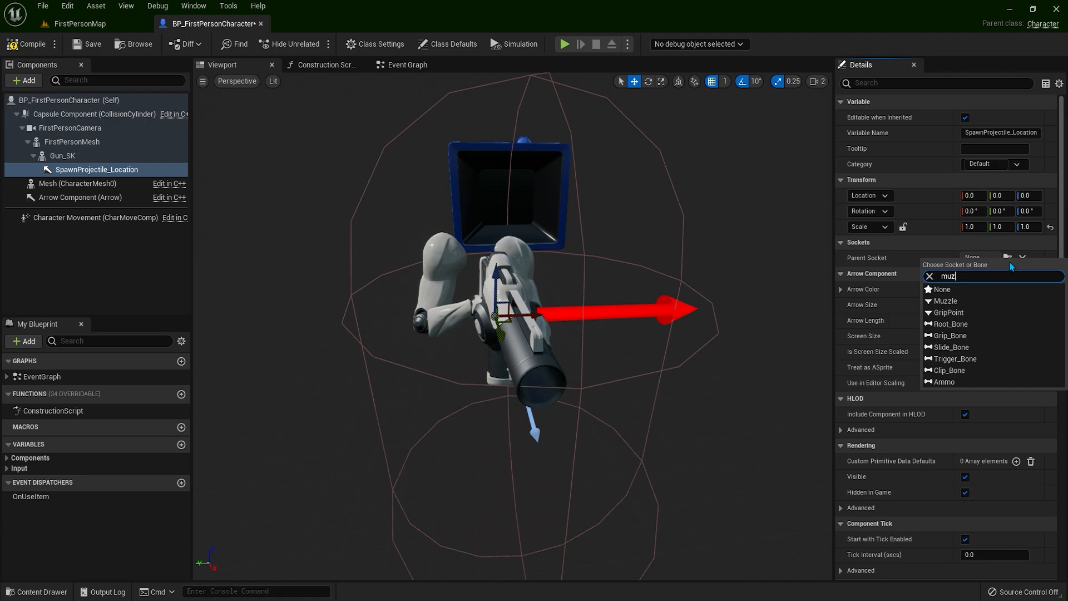
{"action": "left_click", "coordinate": [946, 300]}
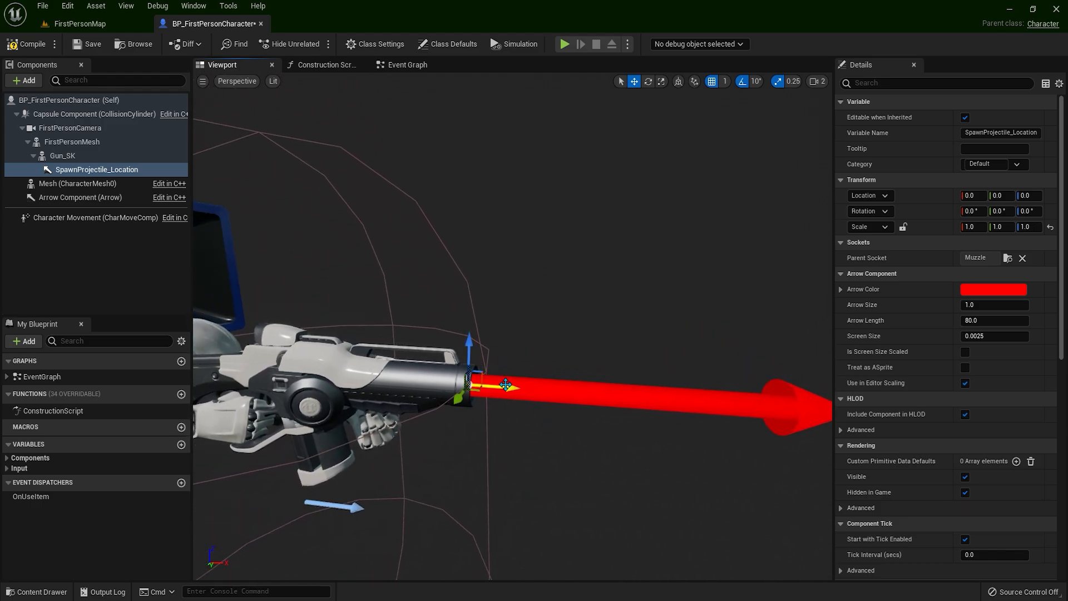
{"action": "left_click_drag", "start_coordinate": [506, 385], "coordinate": [550, 389]}
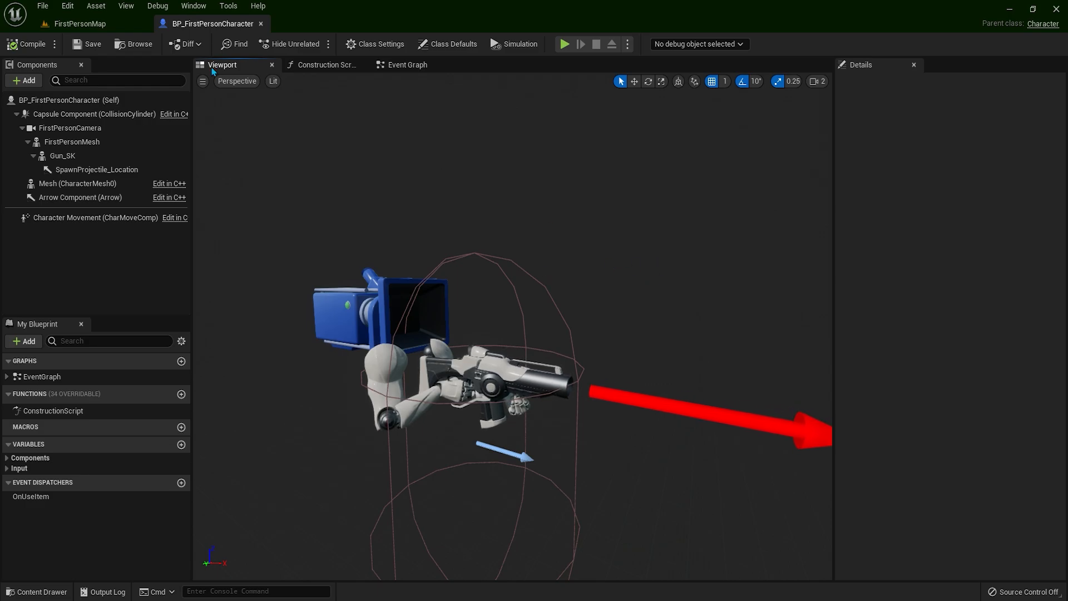
Step: Play-test FirstPersonMap with the gun in the first-person hands
{"action": "left_click", "coordinate": [80, 23]}
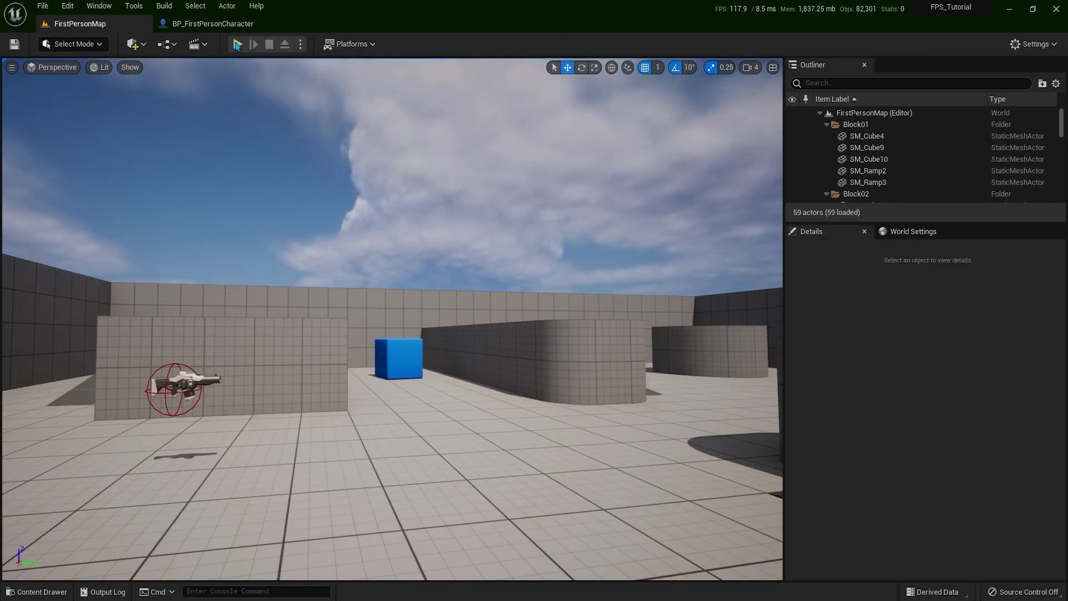
{"action": "left_click", "coordinate": [253, 43]}
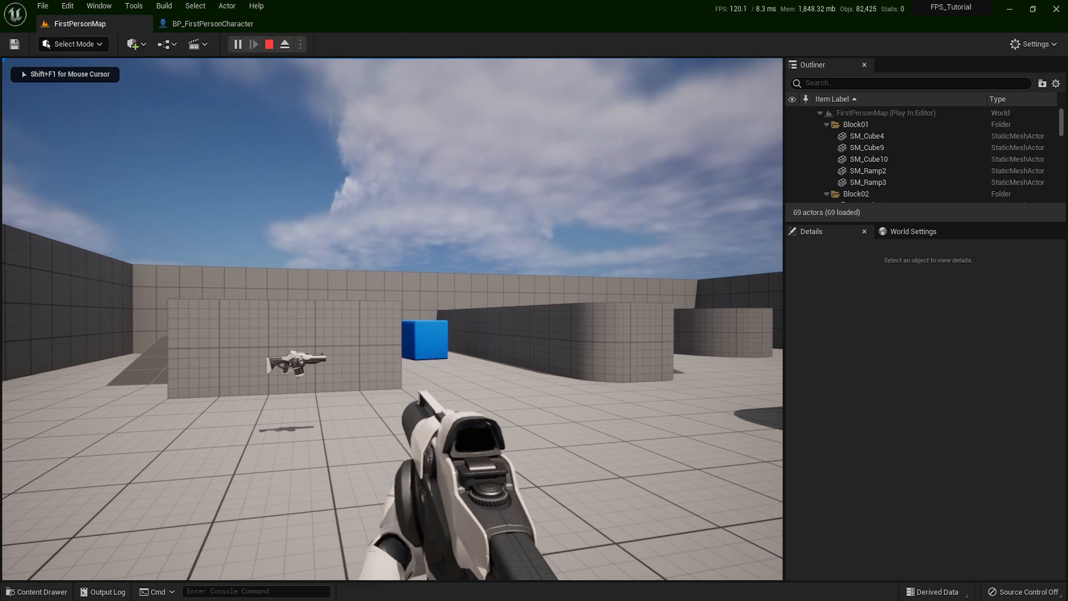